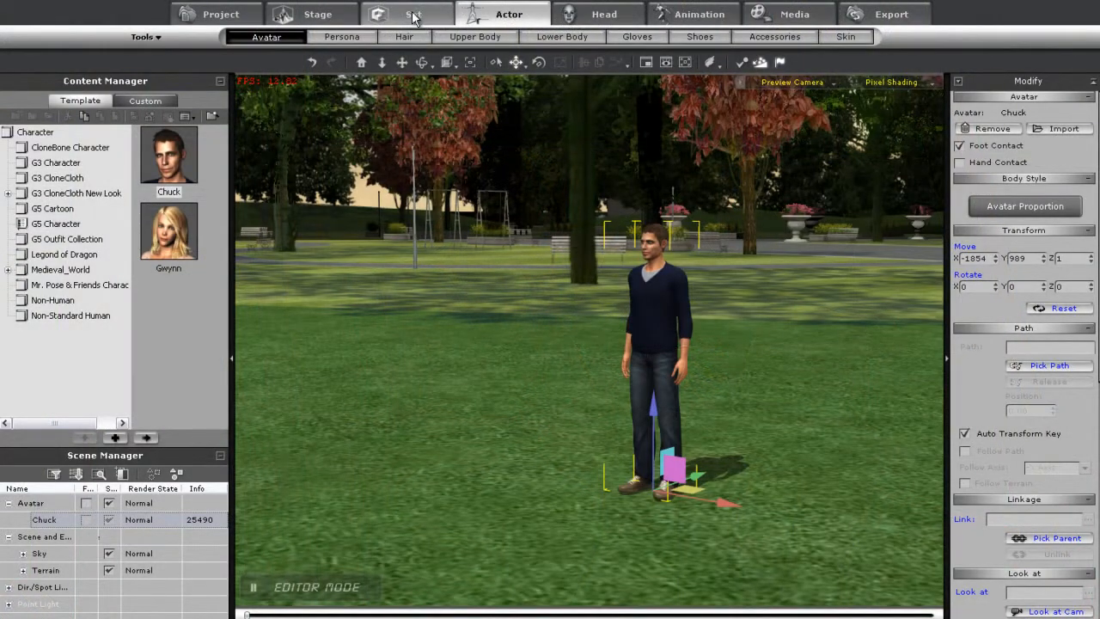
# Step: Browse the Set props library through the Home and Stage folders to the Outdoor templates
pyautogui.click(412, 14)
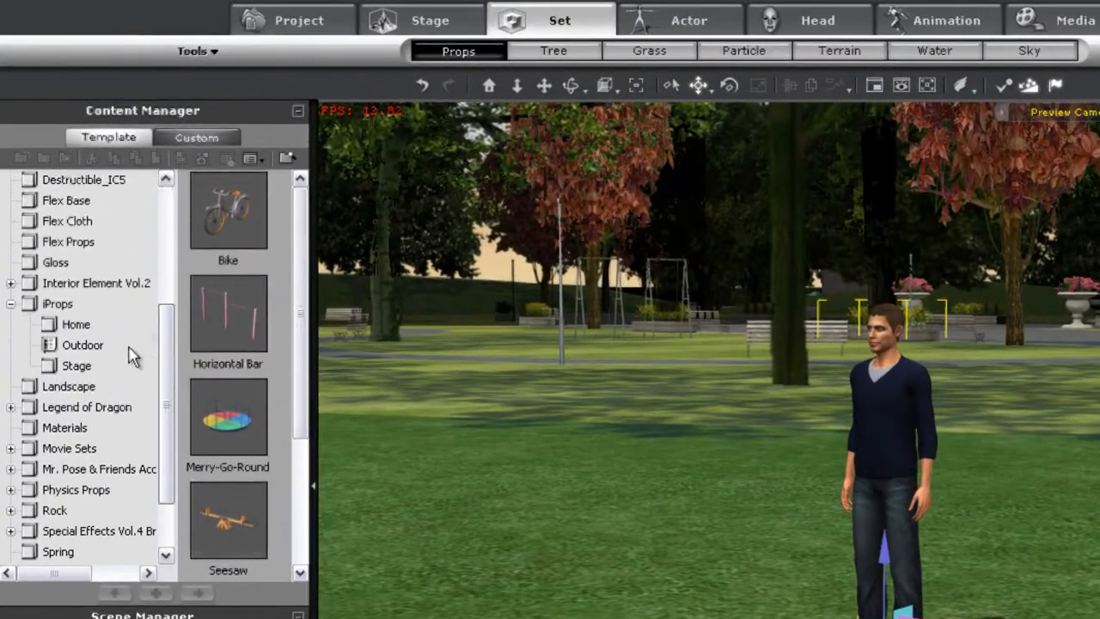
pyautogui.click(76, 324)
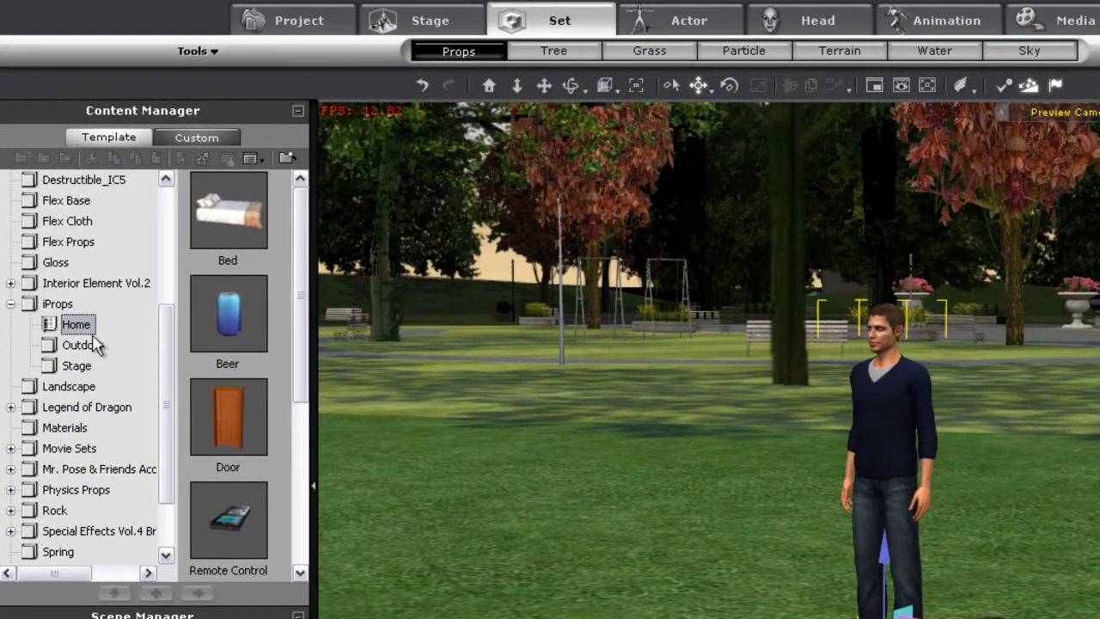
pyautogui.click(75, 364)
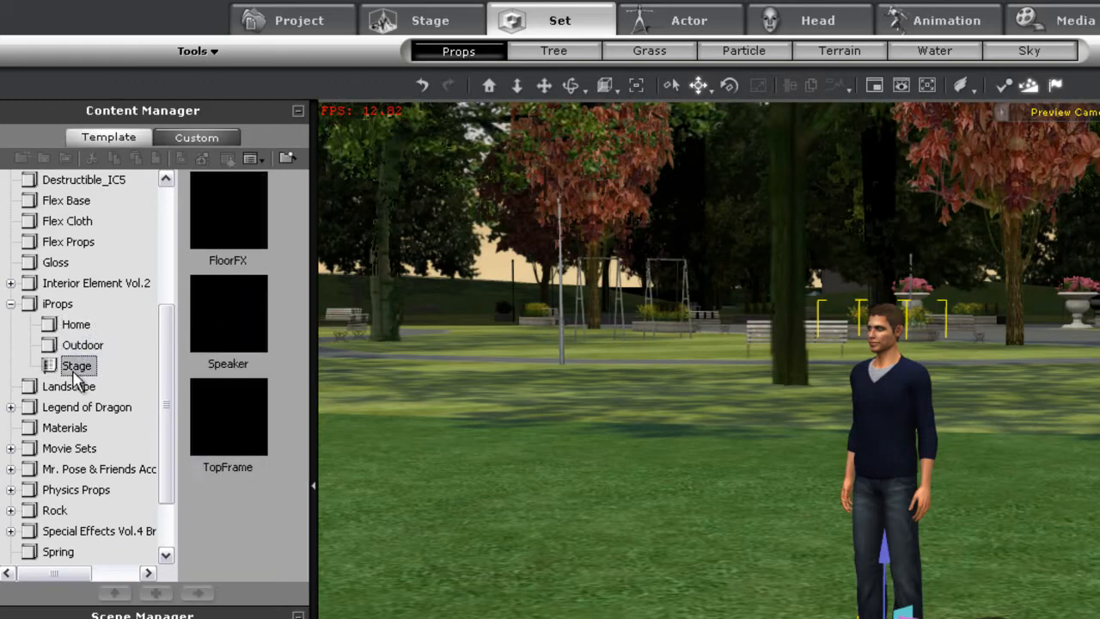
pyautogui.click(82, 343)
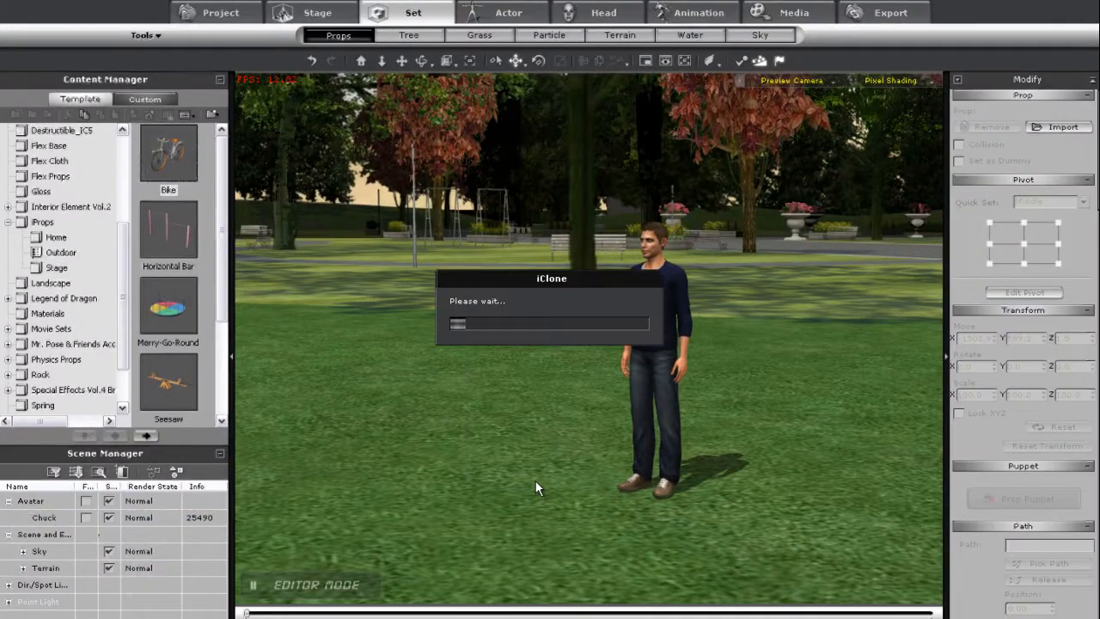
# Step: Add the Bike prop onto the park grass beside the standing actor
pyautogui.doubleClick(168, 155)
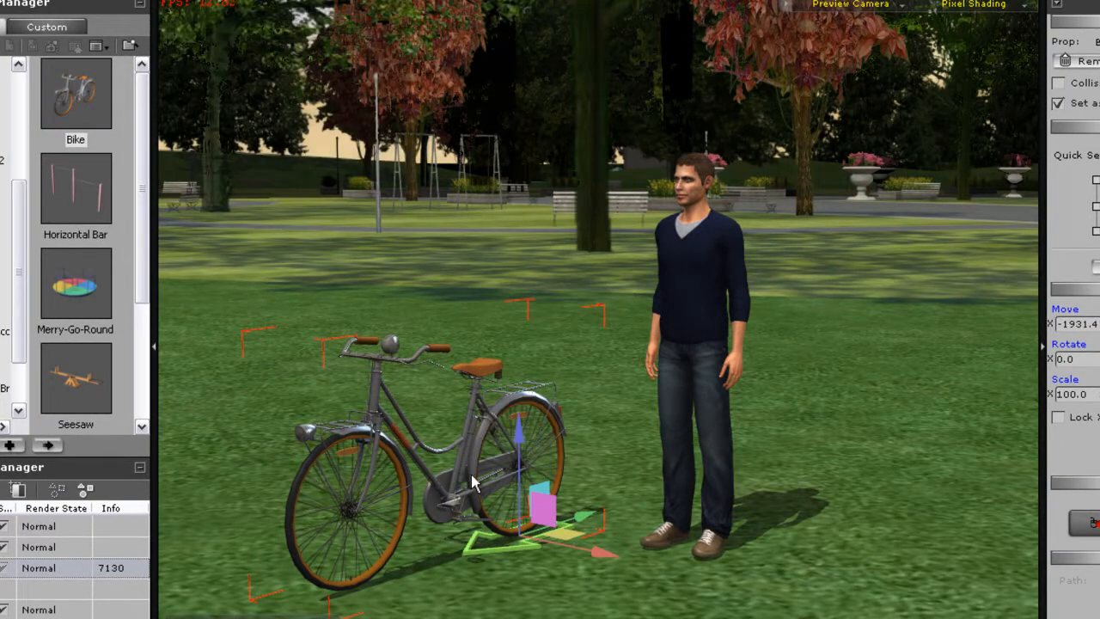
# Step: Use the bike's Script control menu to select the male actor as its rider
pyautogui.rightClick(471, 481)
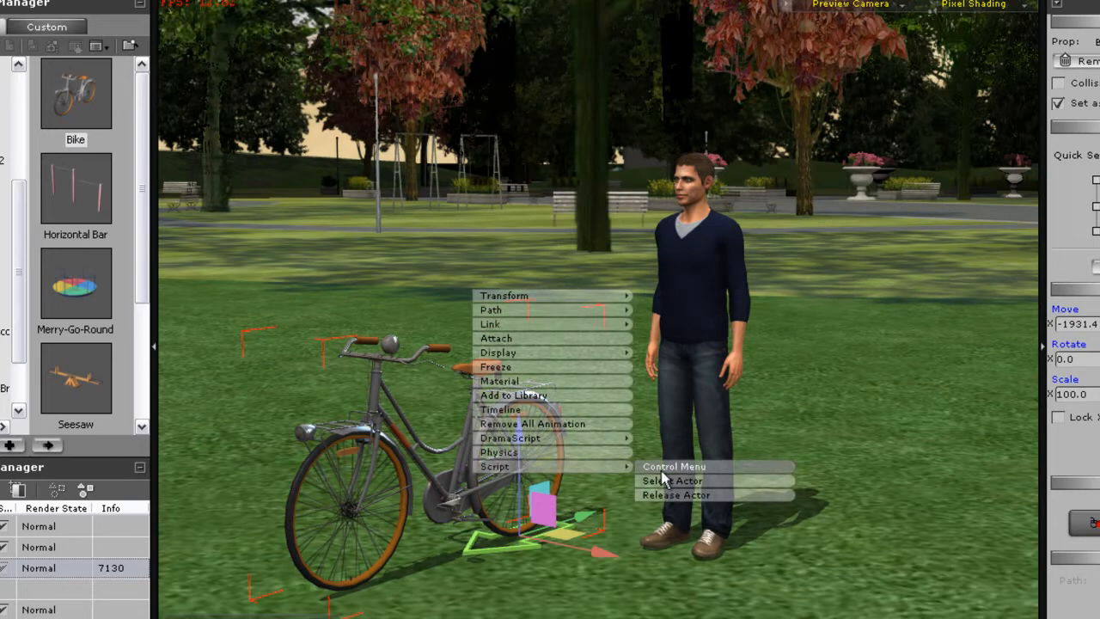
pyautogui.click(674, 466)
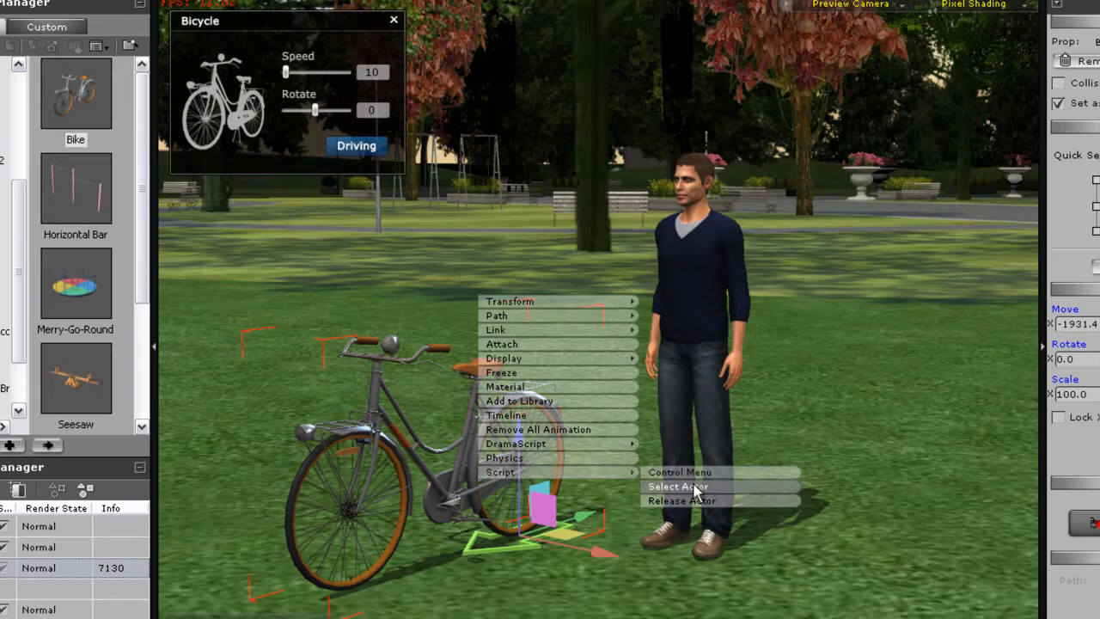
pyautogui.click(677, 486)
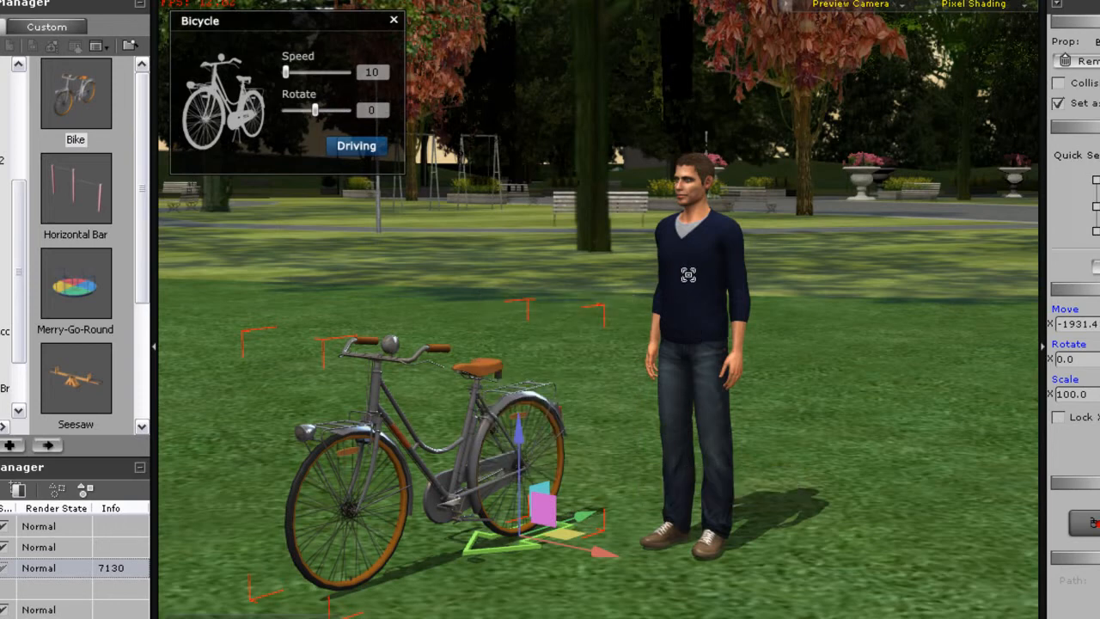
pyautogui.click(356, 145)
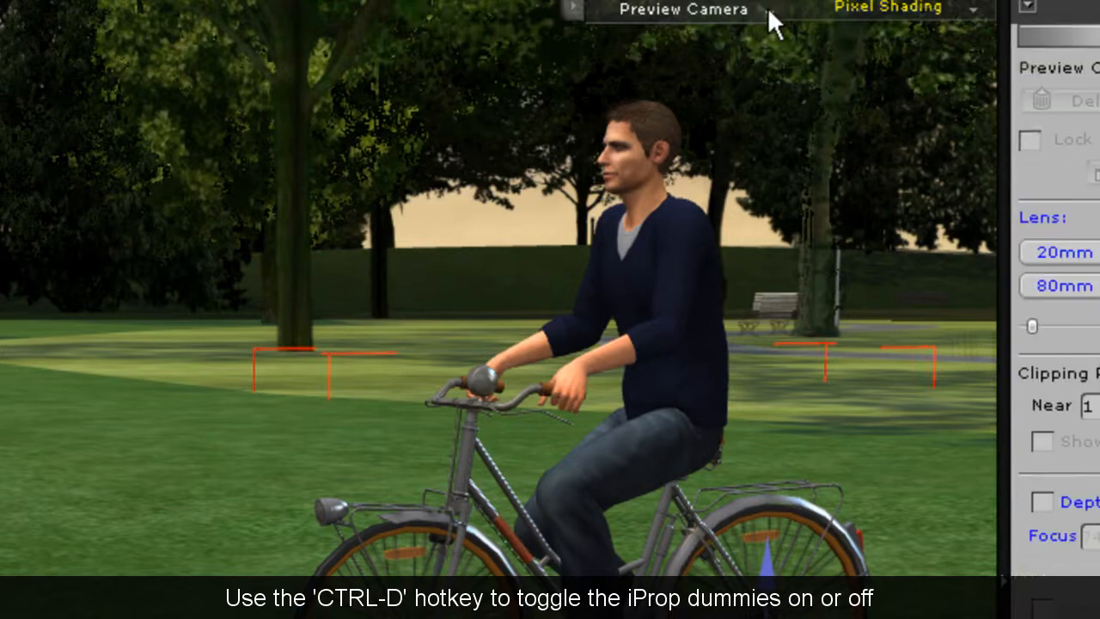
# Step: Switch to the Follow Cam - Actor view and raise the bike's speed to 200
pyautogui.click(680, 8)
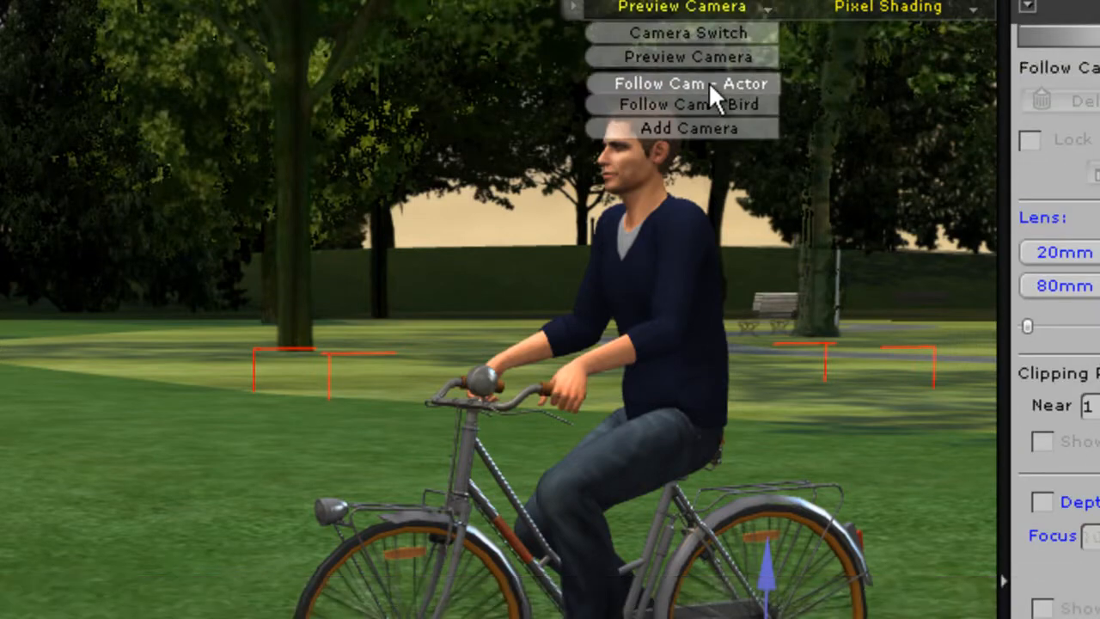
pyautogui.click(691, 82)
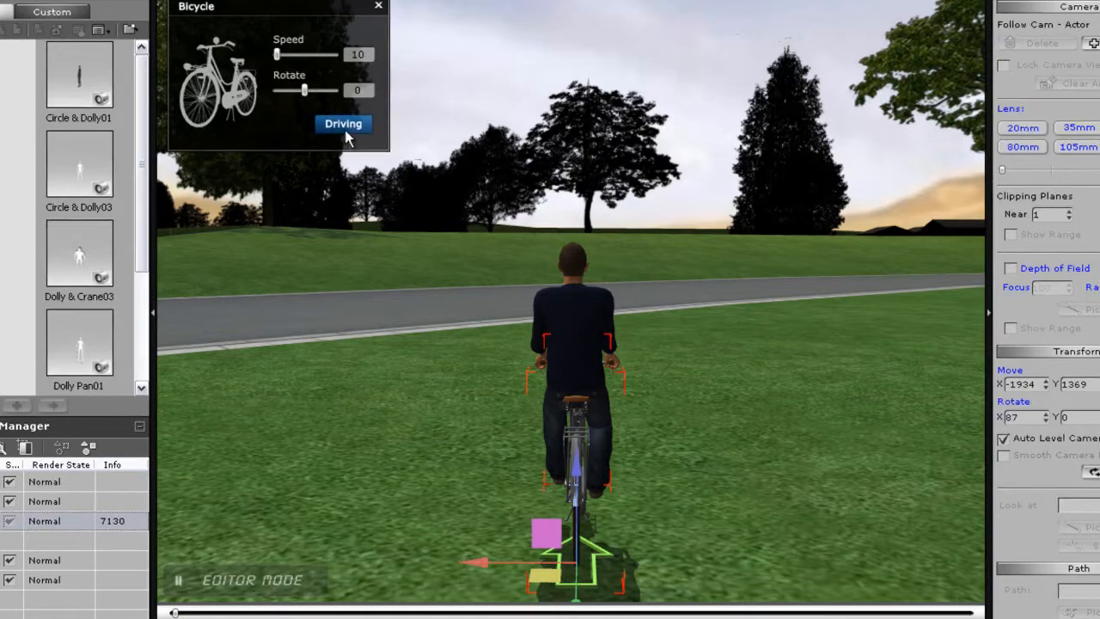
pyautogui.moveTo(276, 71); pyautogui.dragTo(299, 70)
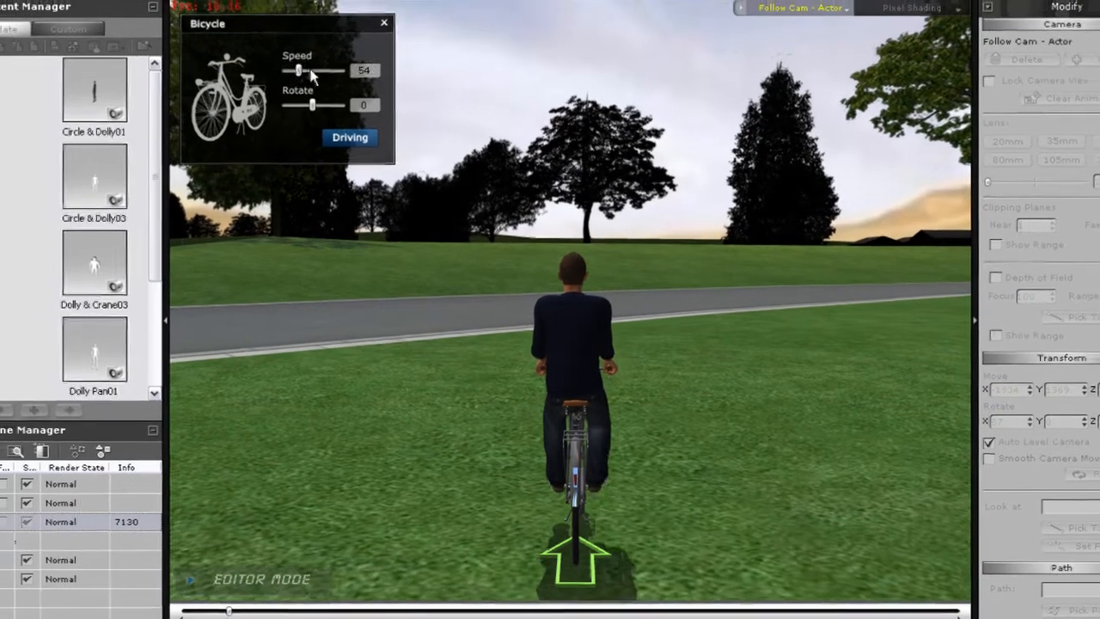
pyautogui.moveTo(295, 73); pyautogui.dragTo(343, 72)
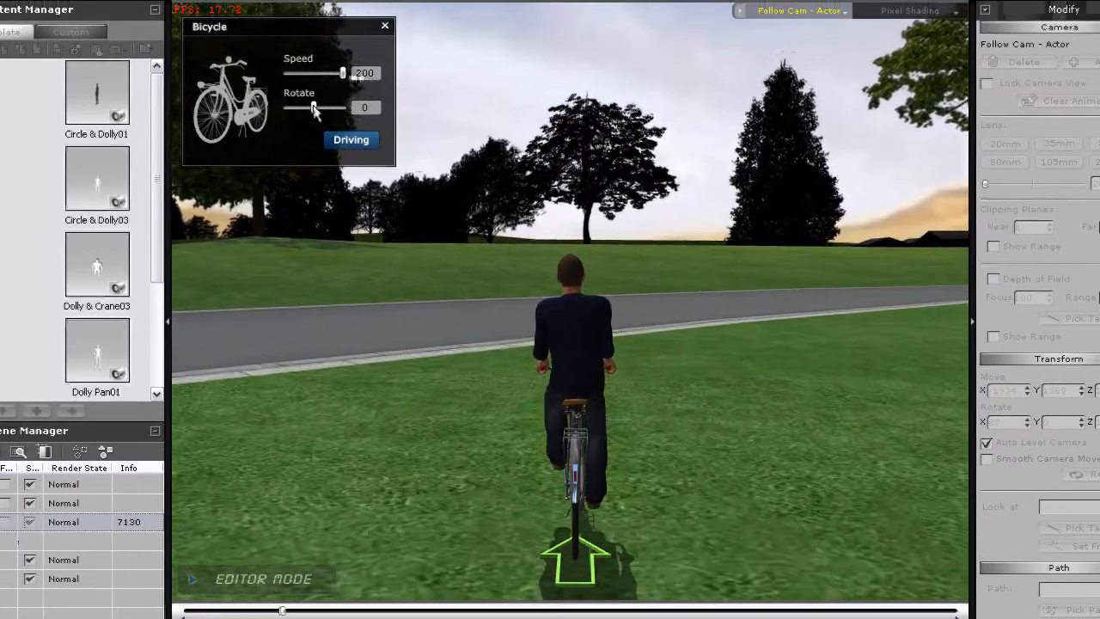
# Step: Steer the bike left and right through the park, then straighten the handlebars
pyautogui.moveTo(289, 107); pyautogui.dragTo(344, 107)
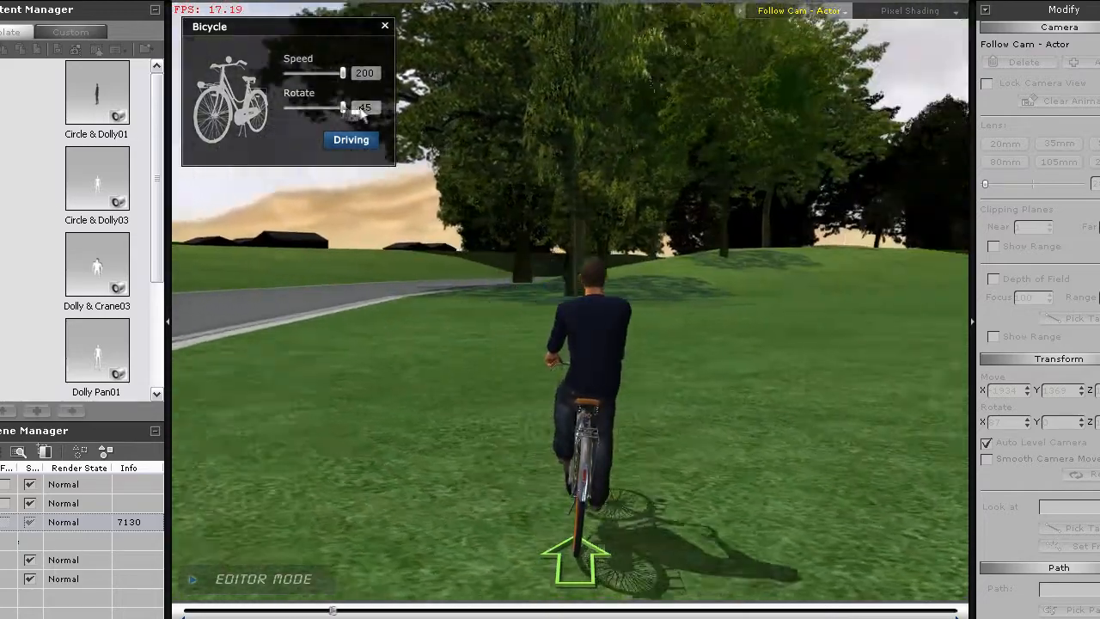
pyautogui.moveTo(342, 107); pyautogui.dragTo(286, 107)
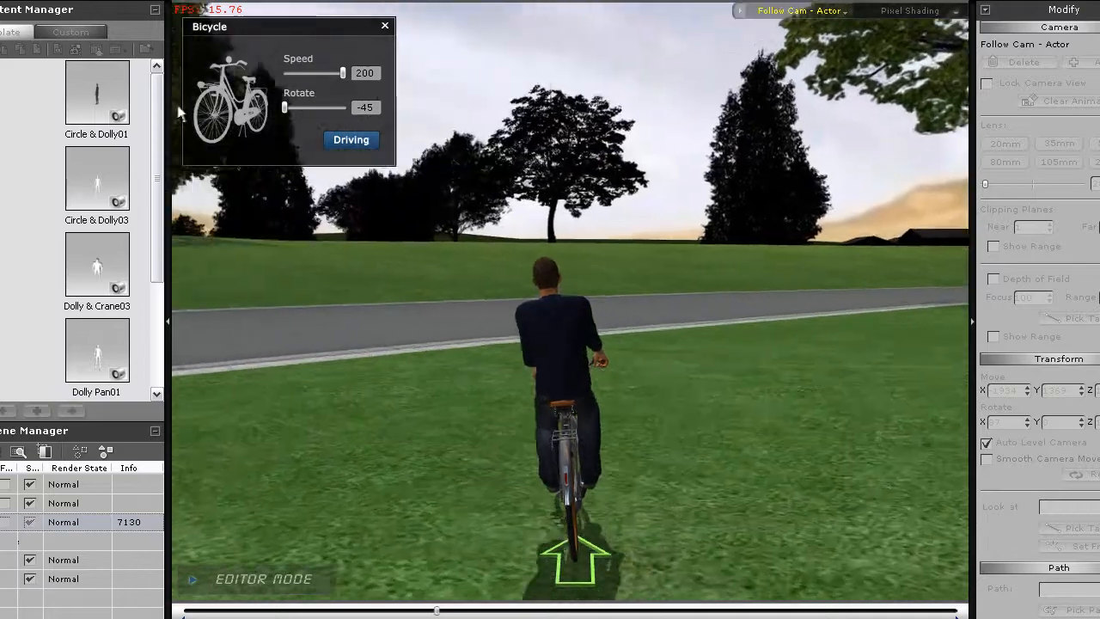
pyautogui.moveTo(285, 106); pyautogui.dragTo(335, 106)
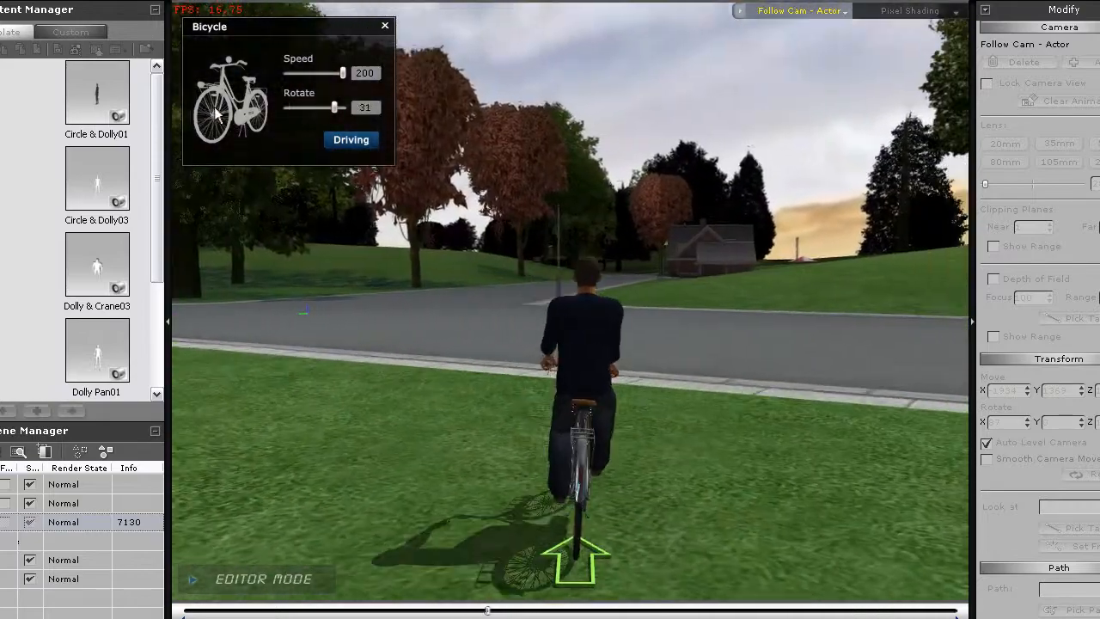
pyautogui.moveTo(335, 107); pyautogui.dragTo(292, 107)
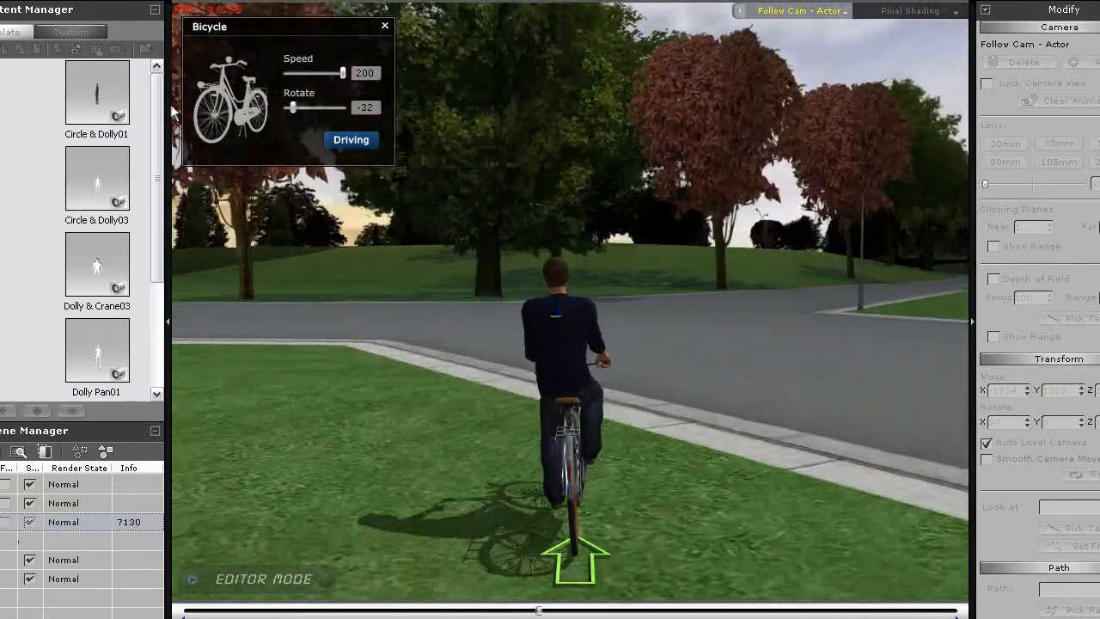
pyautogui.moveTo(292, 106); pyautogui.dragTo(306, 106)
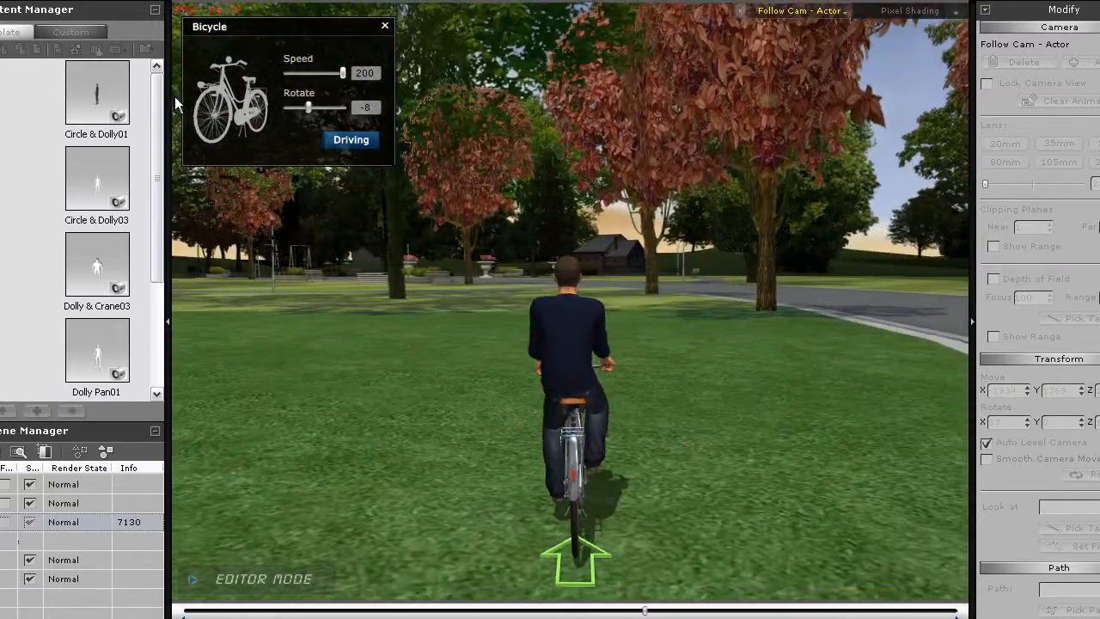
pyautogui.moveTo(305, 107); pyautogui.dragTo(295, 107)
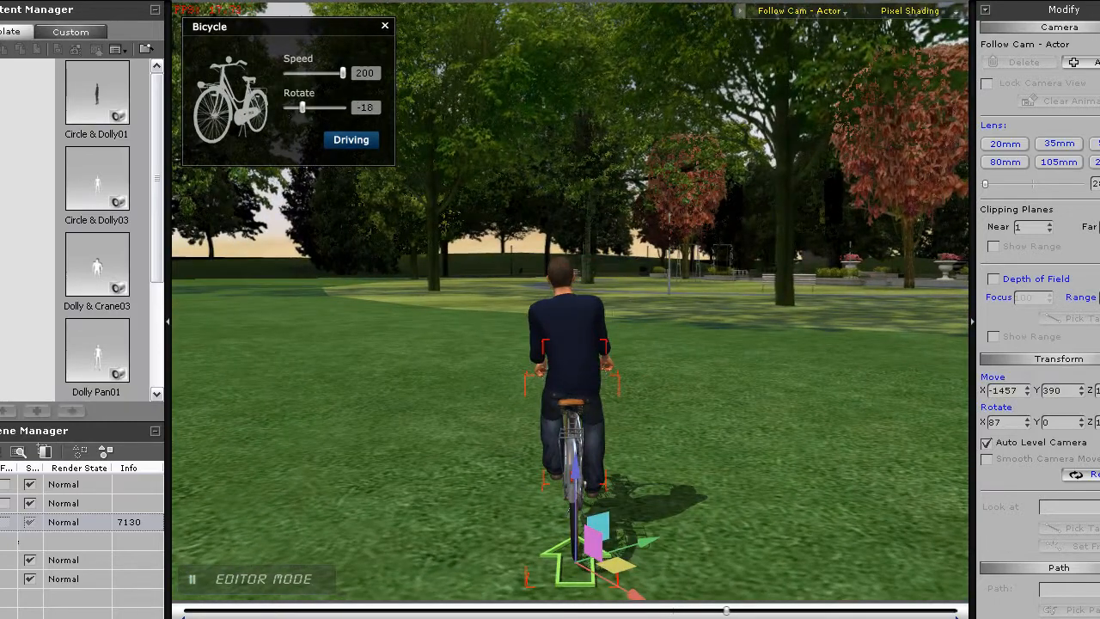
# Step: Return to the preview camera and release the man from the bike into the 0_Idle pose
pyautogui.click(798, 11)
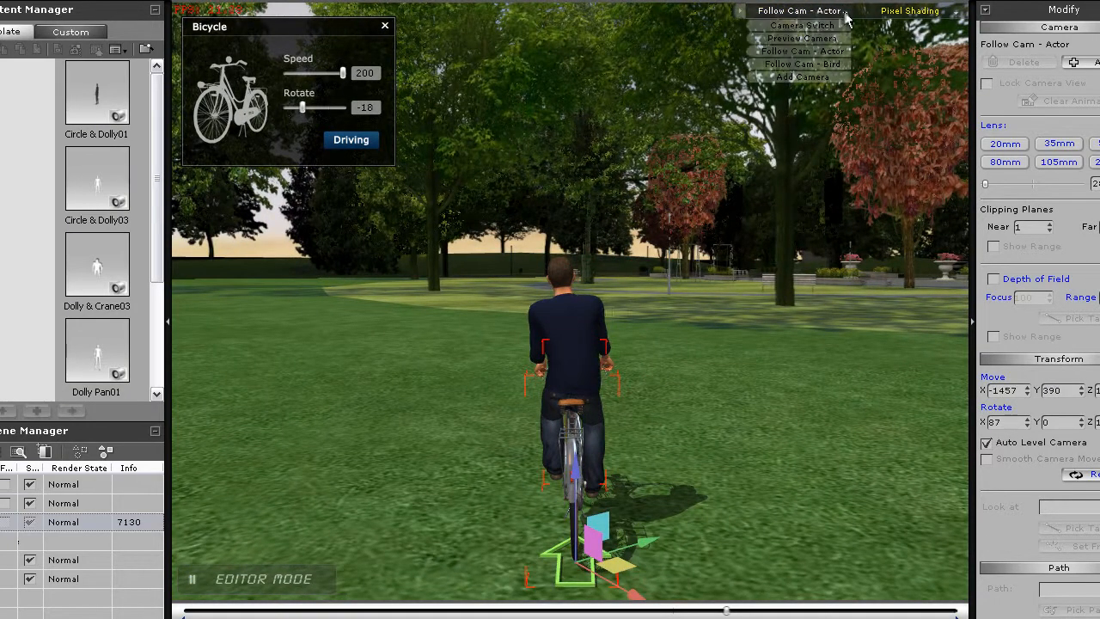
pyautogui.click(801, 38)
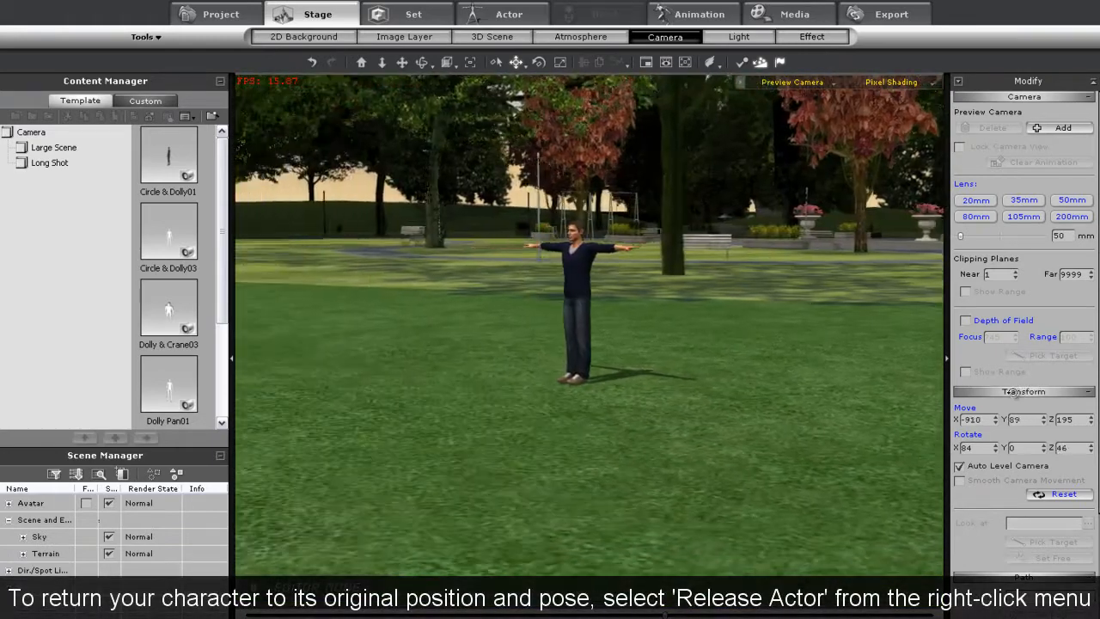
pyautogui.click(509, 14)
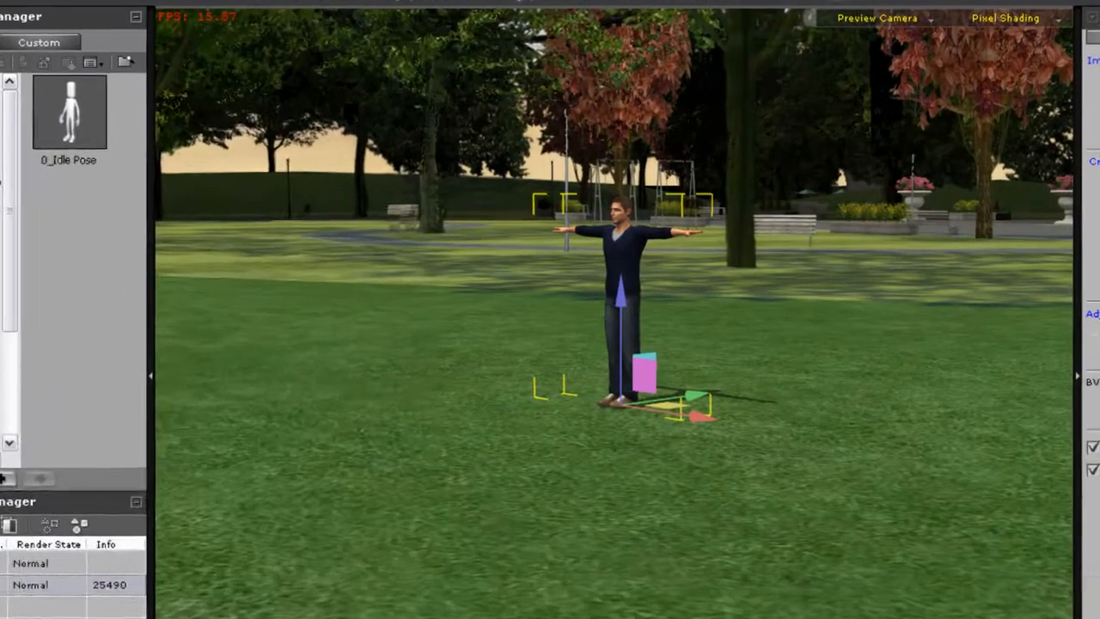
pyautogui.press('shift+f3')
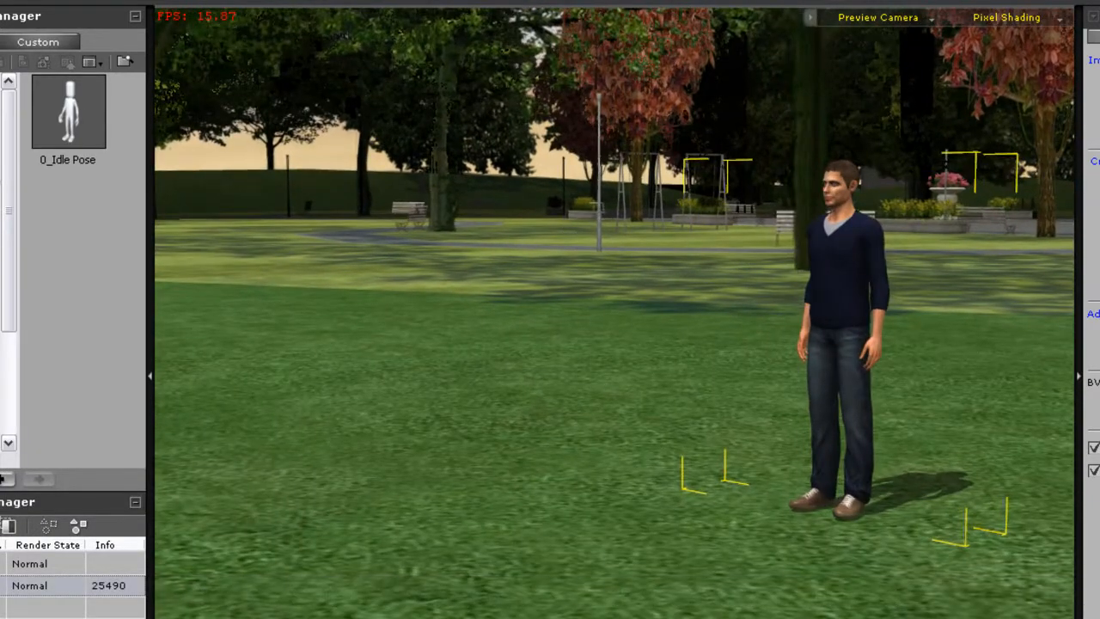
# Step: Hang the female actor from the horizontal bar and apply 2 pull-ups
pyautogui.click(86, 34)
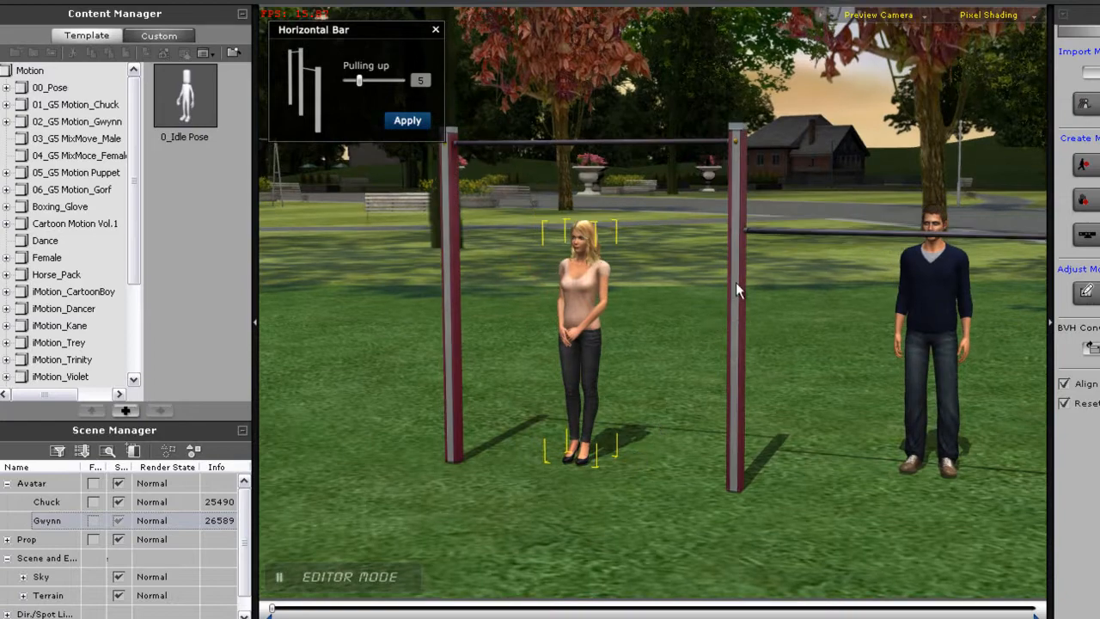
pyautogui.rightClick(735, 292)
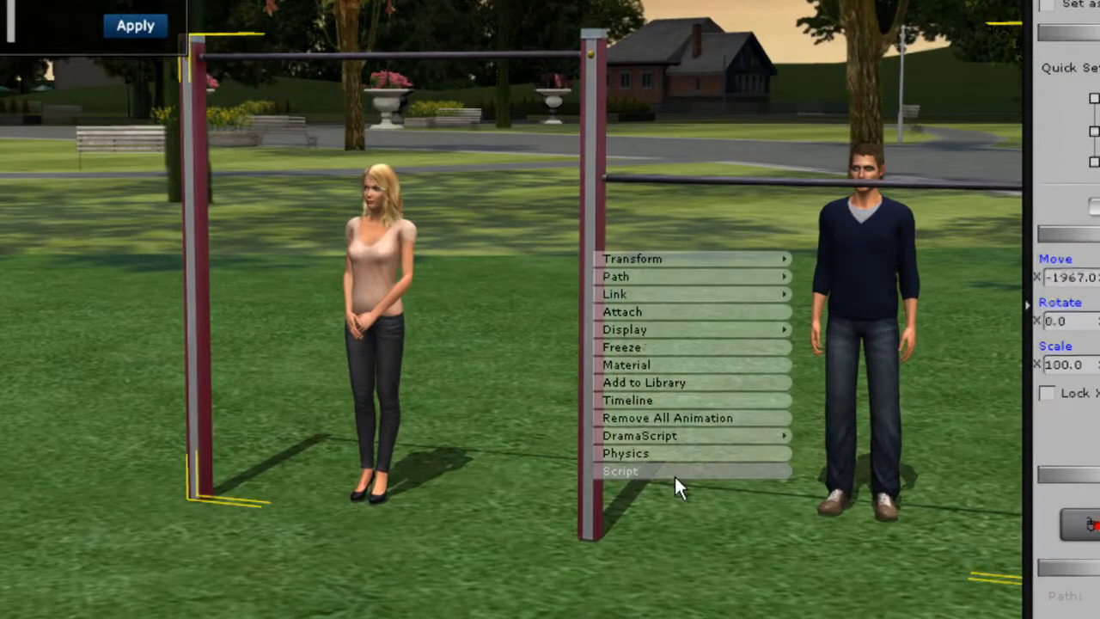
pyautogui.click(763, 455)
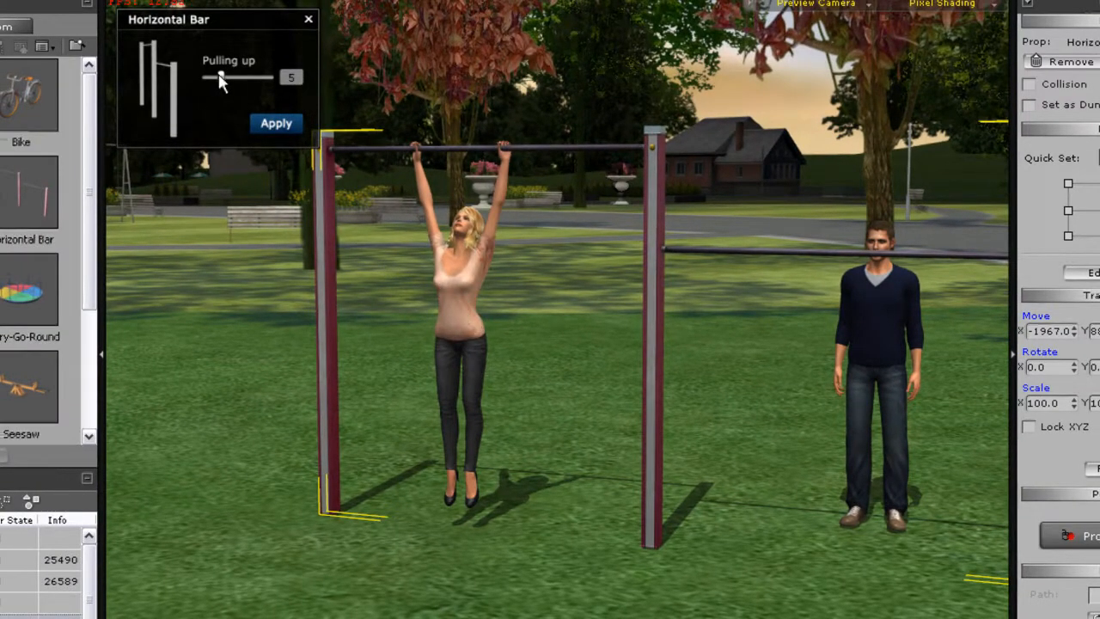
pyautogui.moveTo(250, 77); pyautogui.dragTo(210, 78)
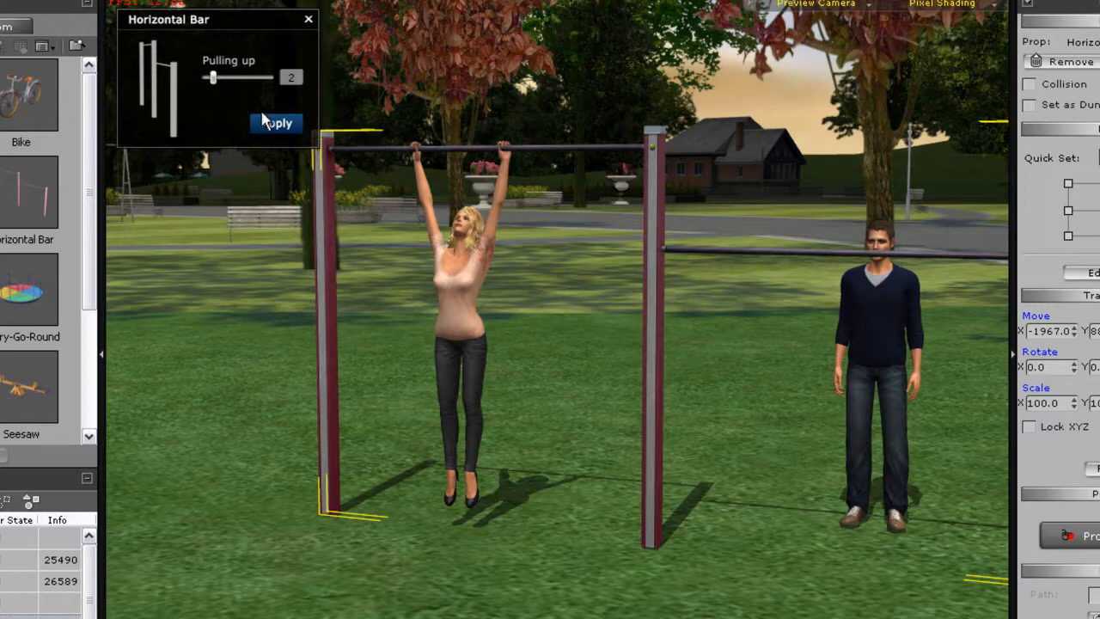
pyautogui.click(275, 123)
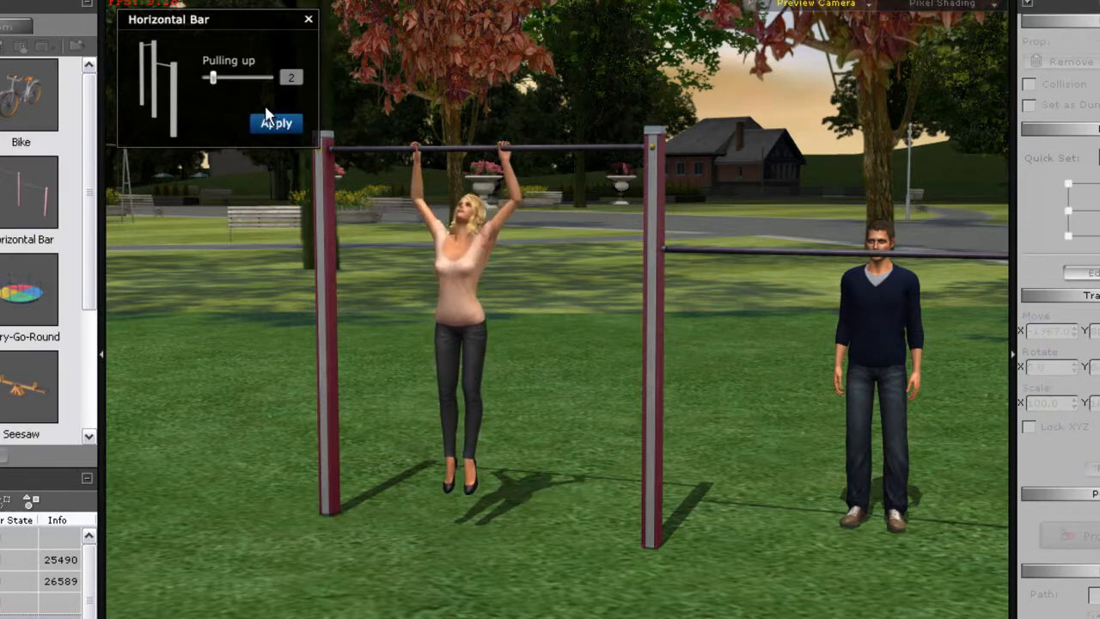
# Step: Adjust the Pulling up slider through 6, 10 and 8 down to 5
pyautogui.moveTo(214, 77); pyautogui.dragTo(222, 77)
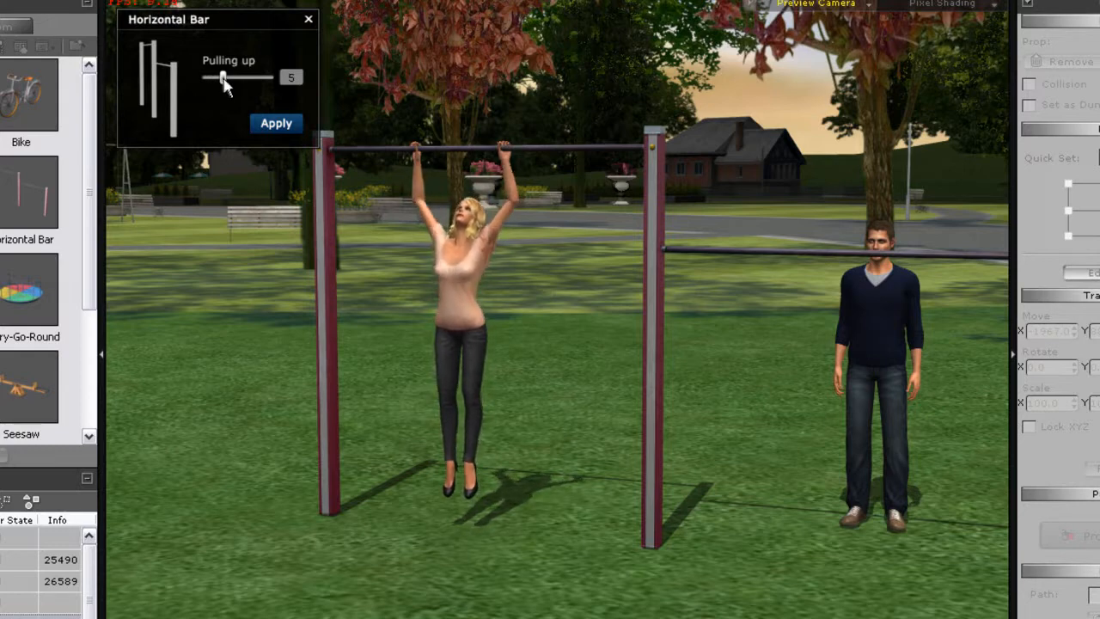
pyautogui.moveTo(221, 78); pyautogui.dragTo(239, 77)
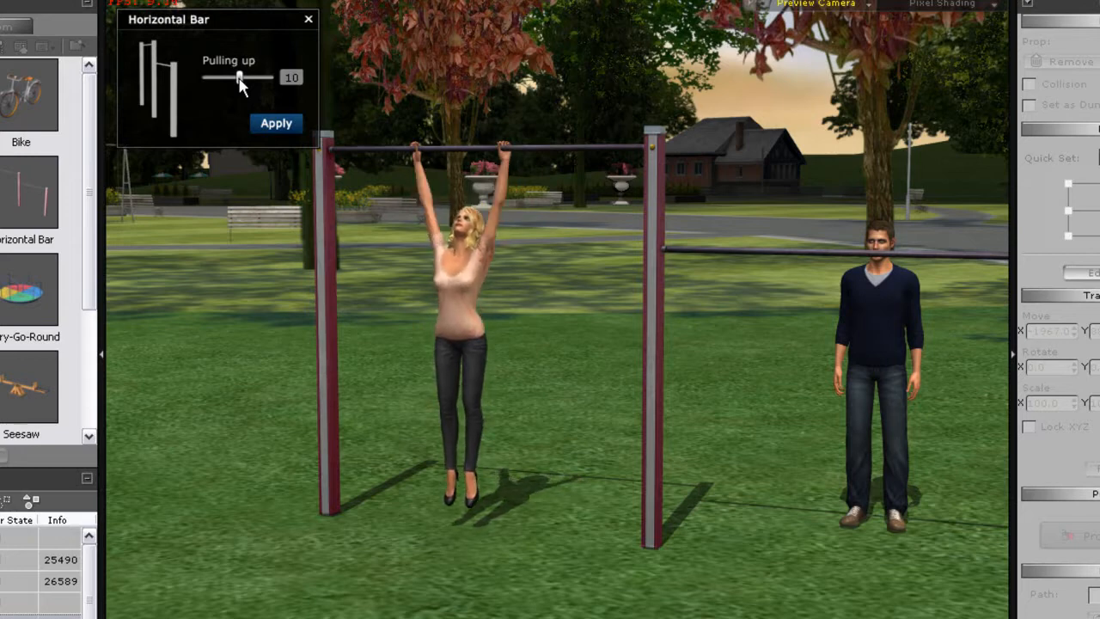
pyautogui.moveTo(240, 77); pyautogui.dragTo(234, 78)
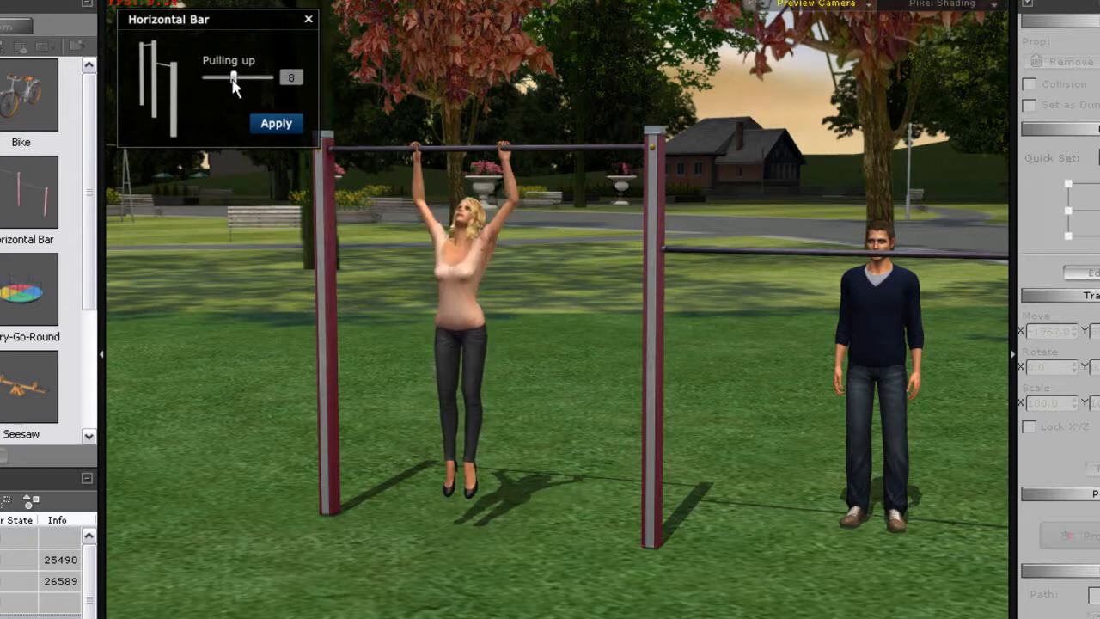
pyautogui.moveTo(233, 77); pyautogui.dragTo(226, 77)
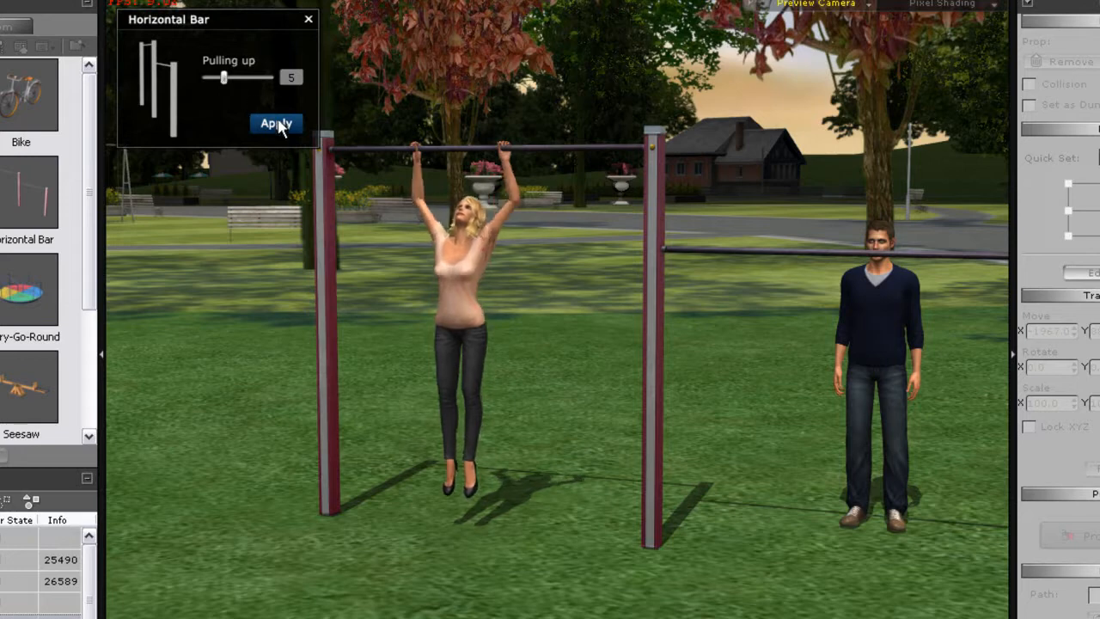
# Step: Apply the 5 pull-ups to the actress and return to the Set props library
pyautogui.click(275, 123)
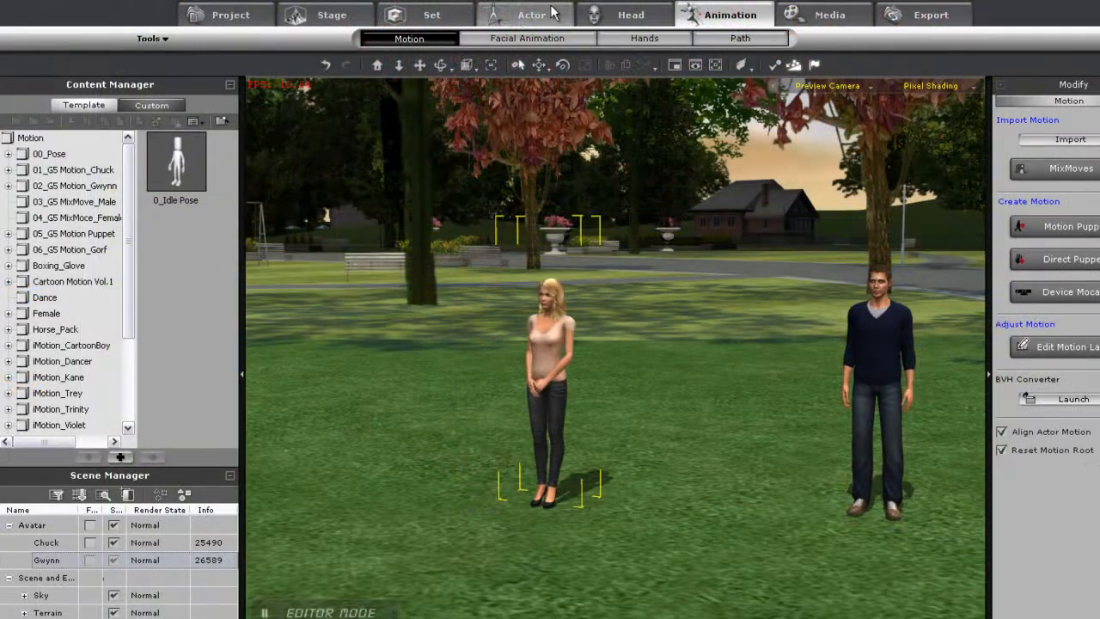
pyautogui.click(429, 14)
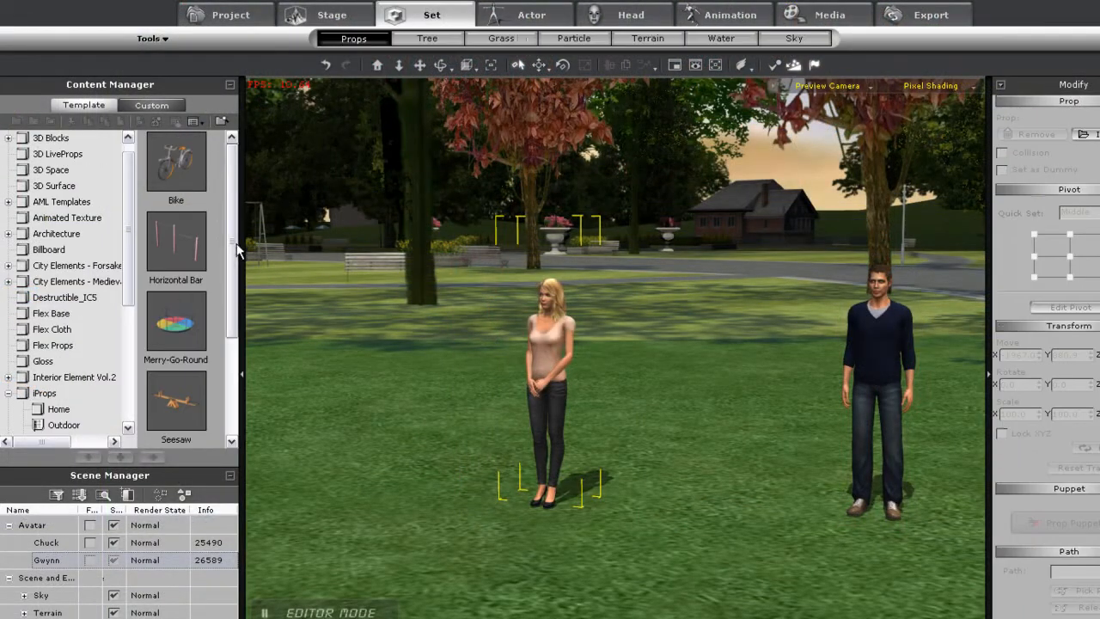
# Step: Place a Merry-Go-Round in the park, put the man on it and preview pushes at strength 1
pyautogui.moveTo(175, 323); pyautogui.dragTo(656, 409)
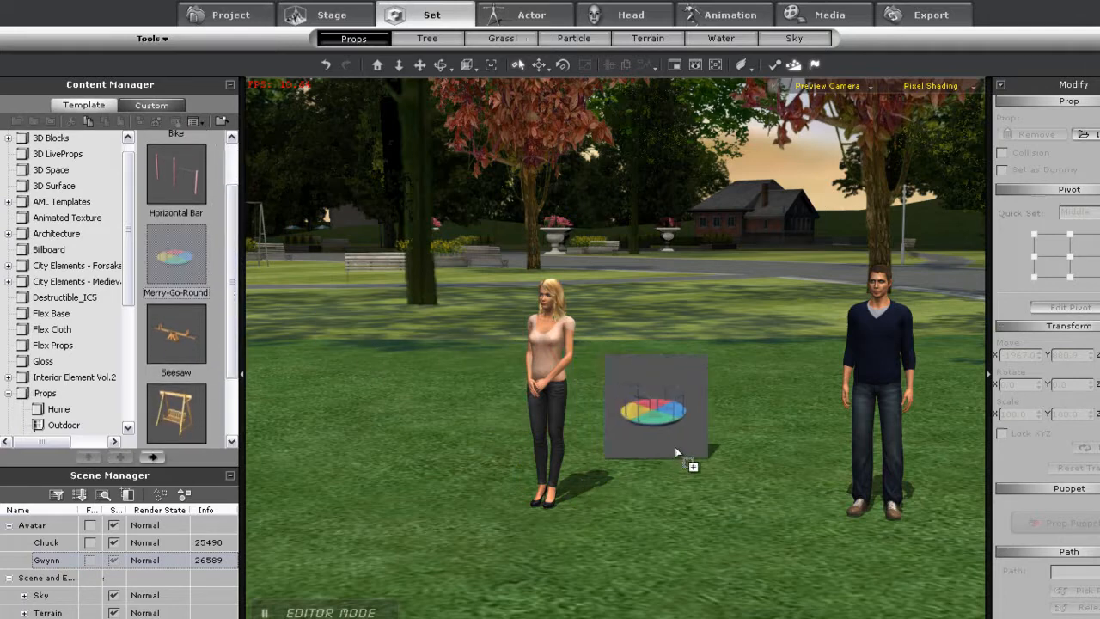
pyautogui.doubleClick(175, 258)
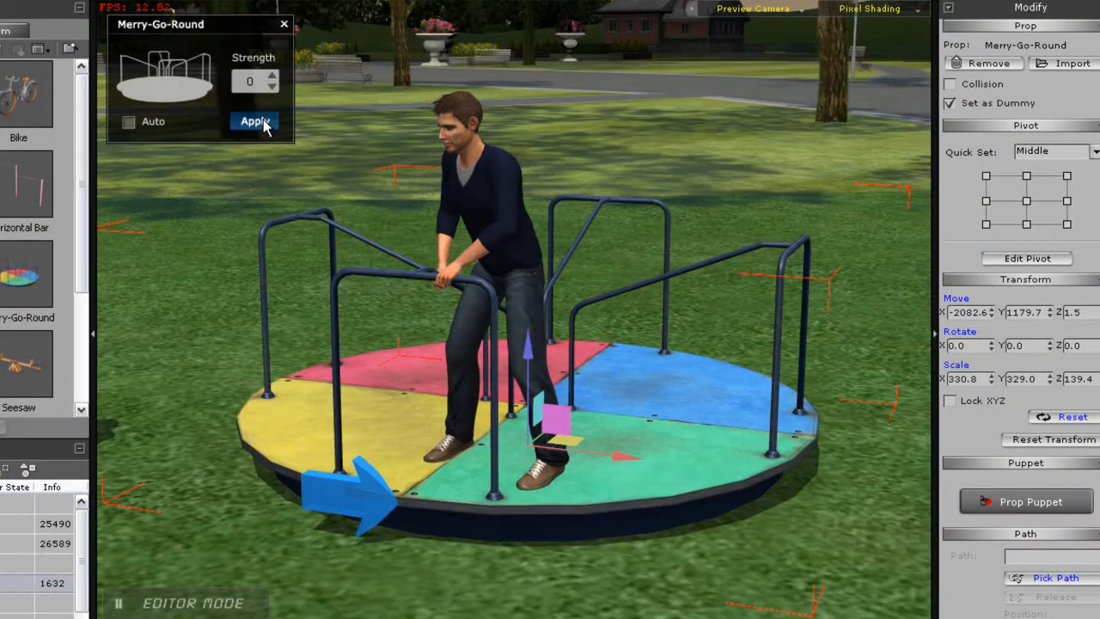
pyautogui.click(254, 121)
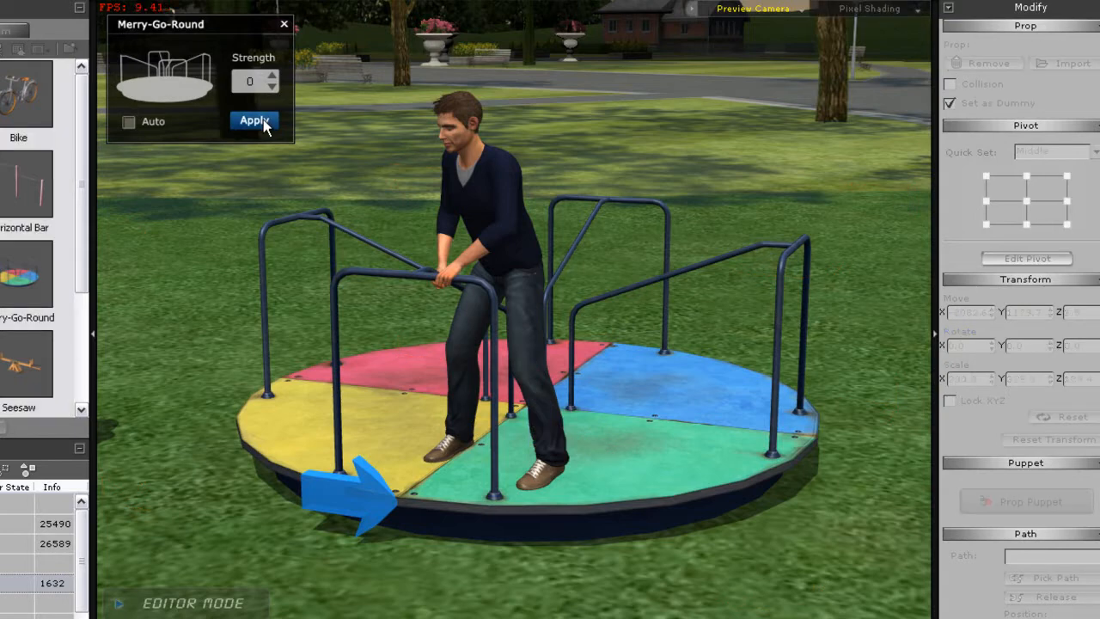
pyautogui.click(254, 120)
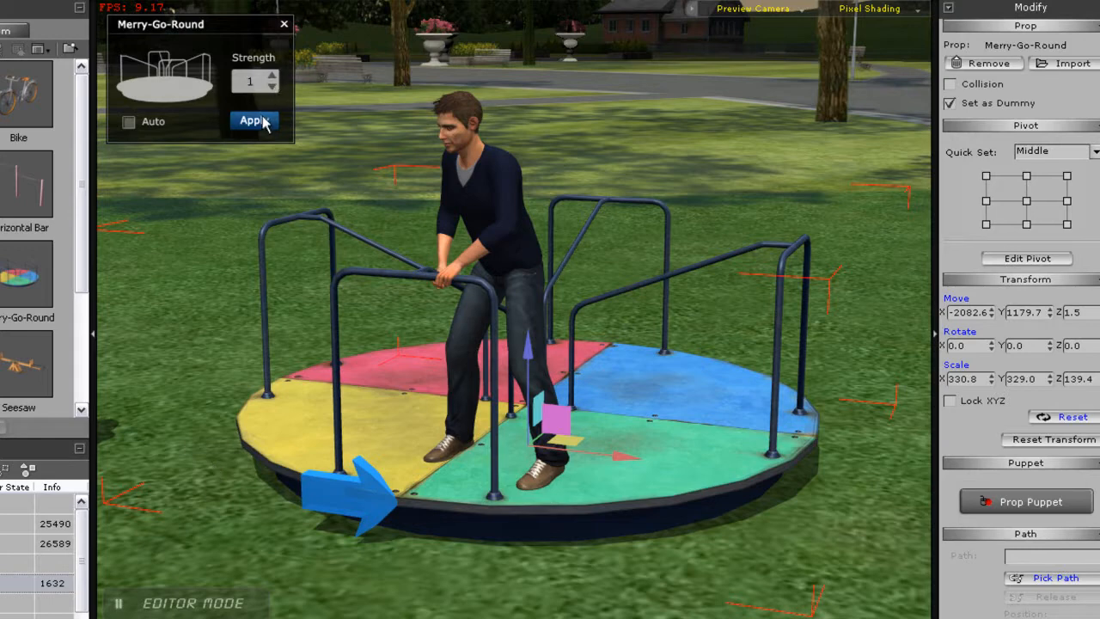
pyautogui.click(255, 120)
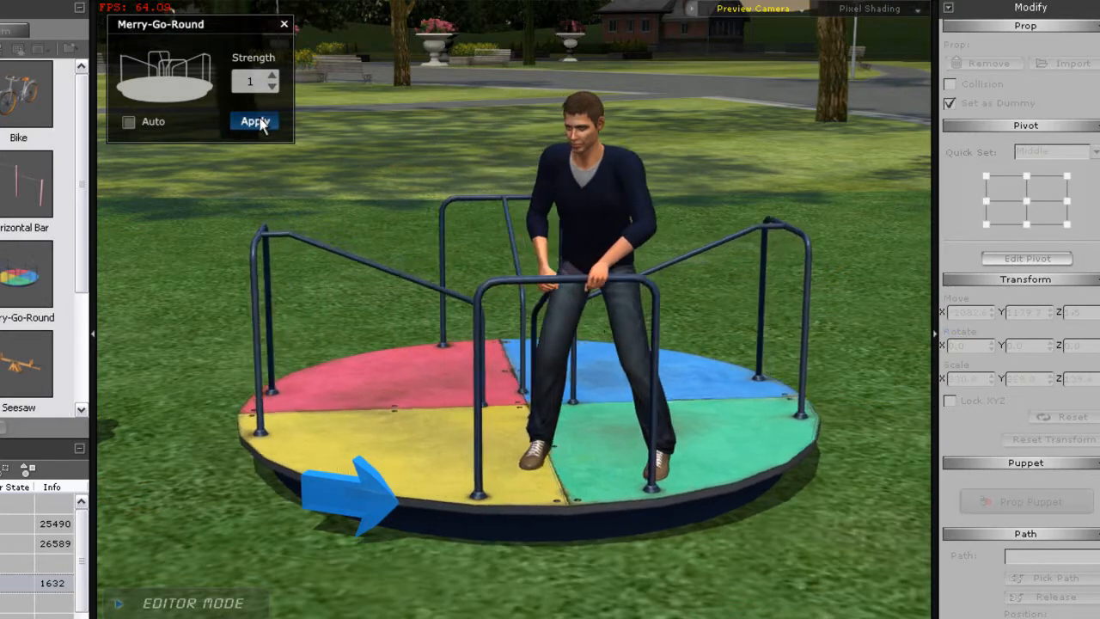
pyautogui.click(254, 121)
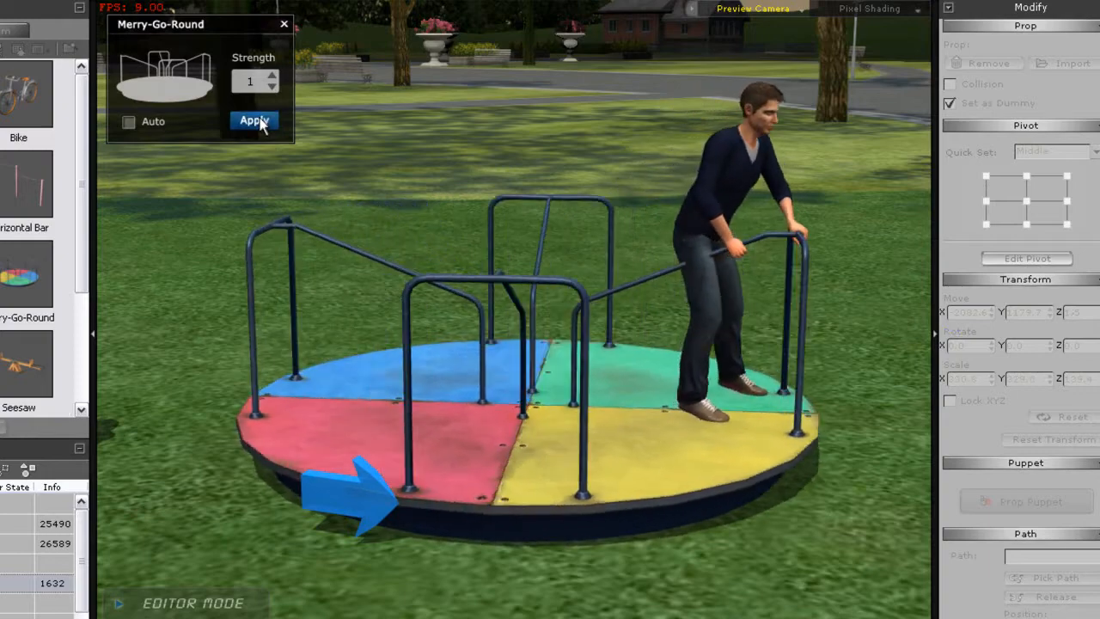
pyautogui.click(252, 121)
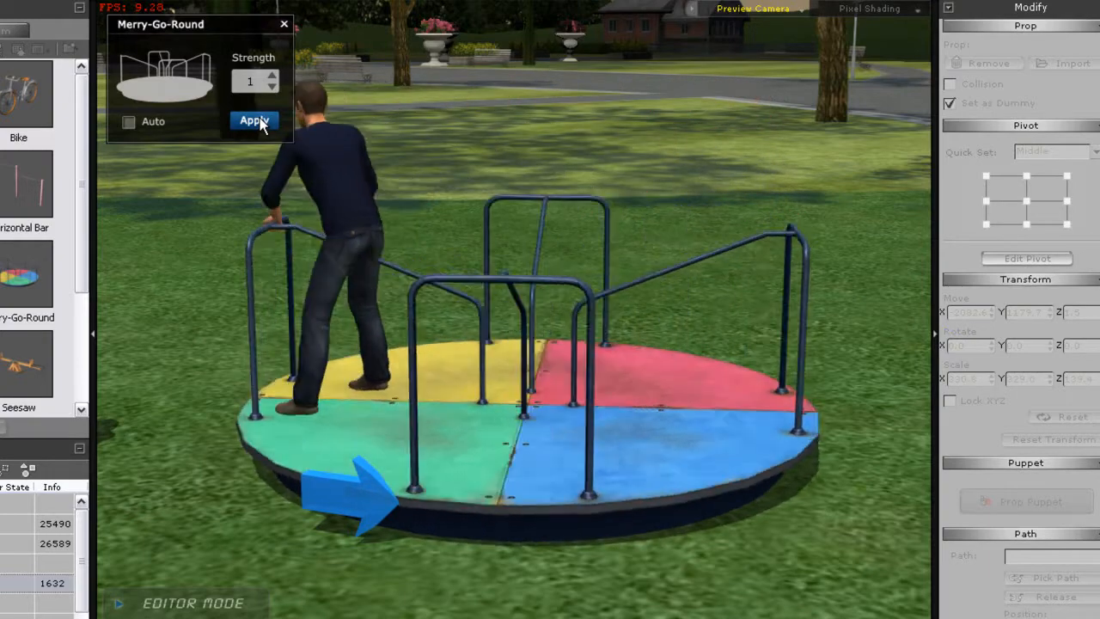
pyautogui.click(255, 121)
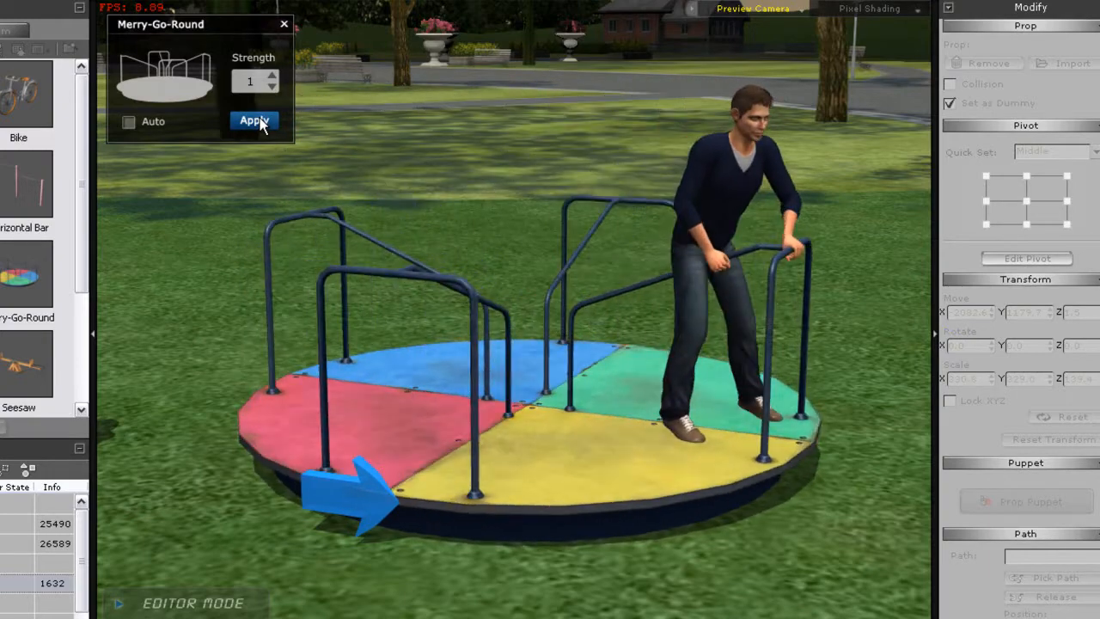
pyautogui.click(255, 121)
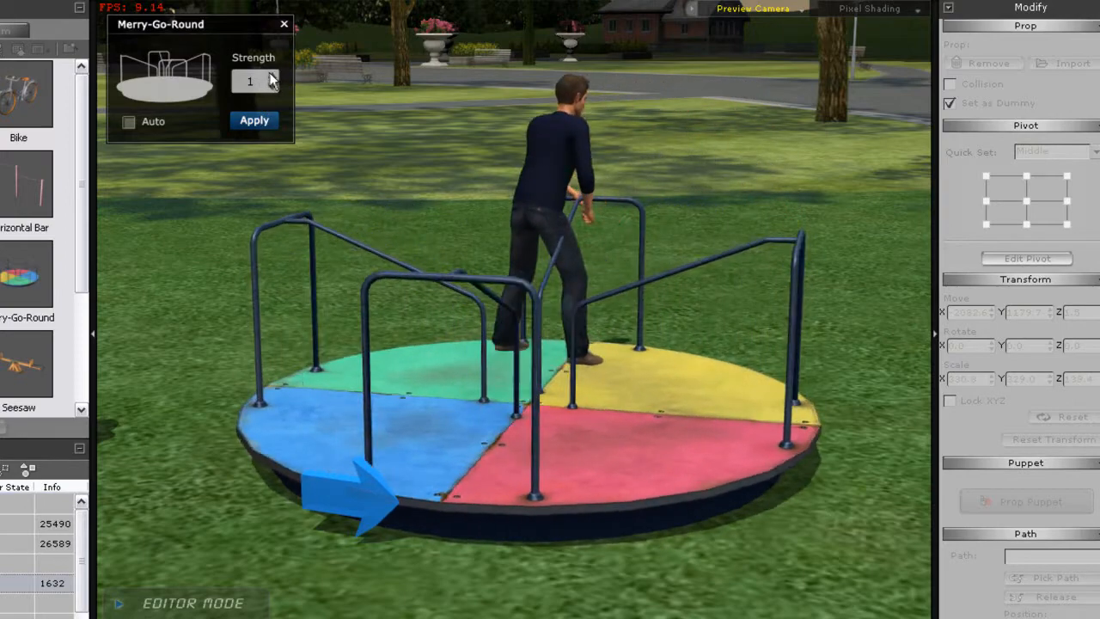
# Step: Raise the merry-go-round spin strength to 5 and apply the push
pyautogui.click(272, 76)
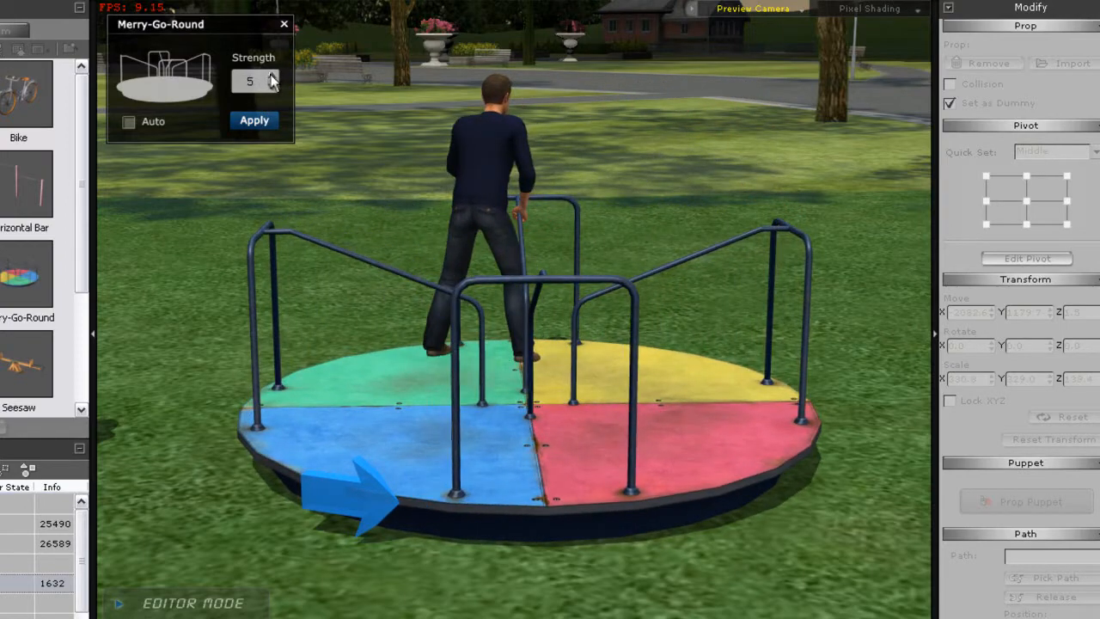
pyautogui.click(254, 120)
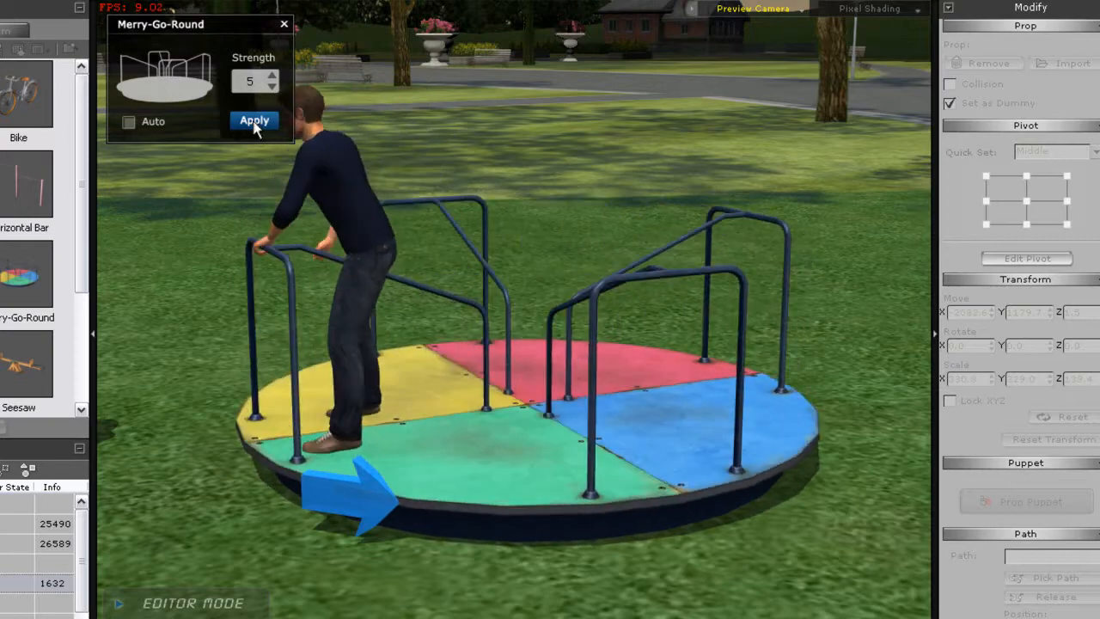
pyautogui.click(254, 120)
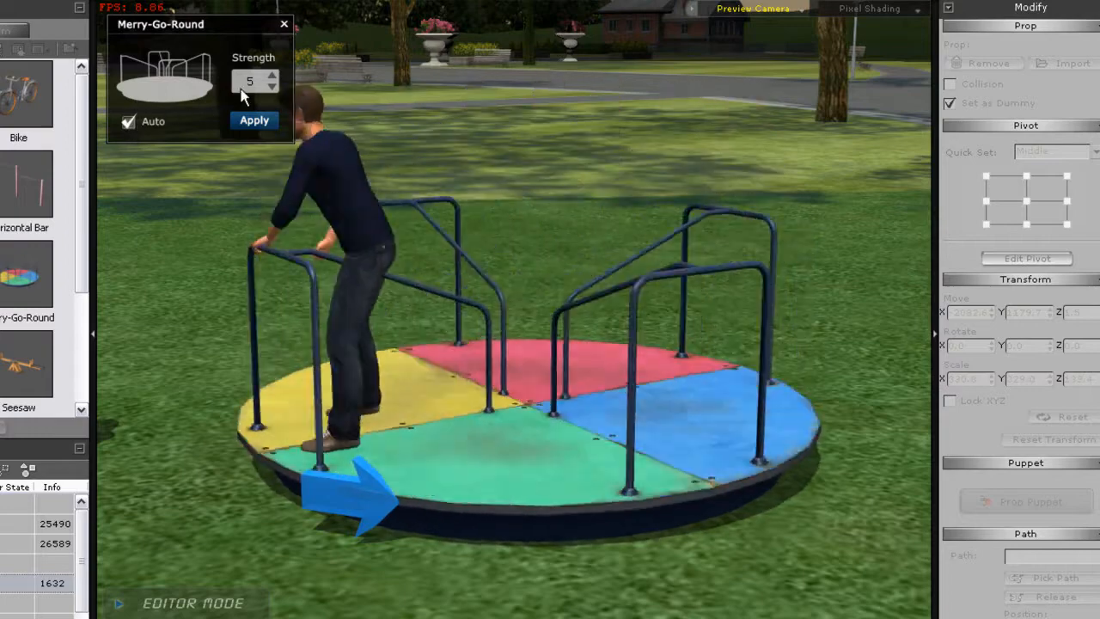
pyautogui.click(272, 86)
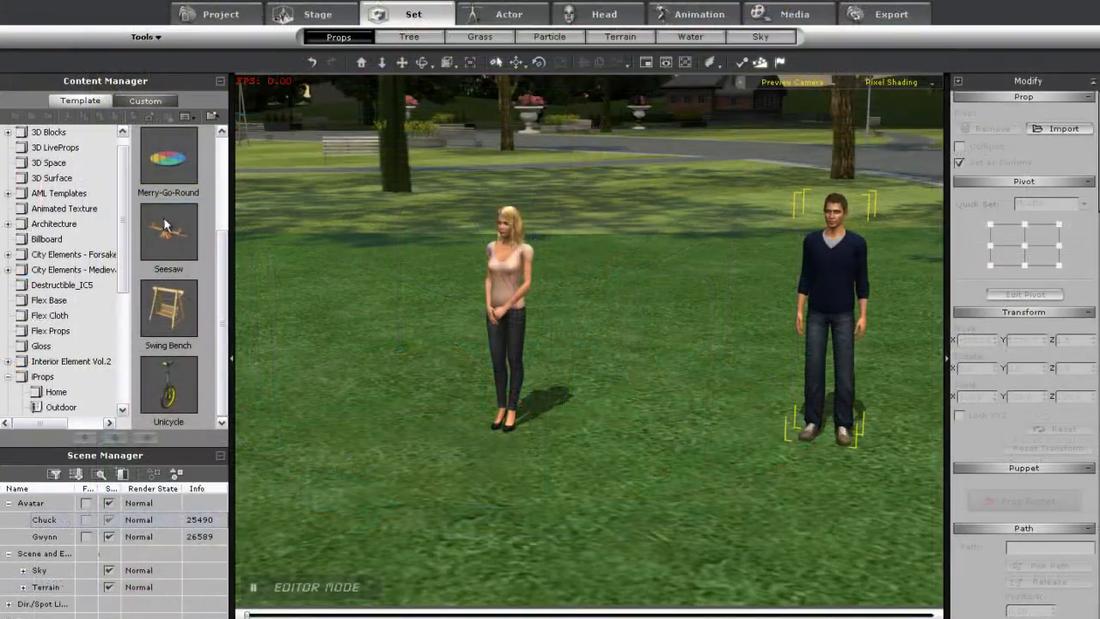
# Step: Add a seesaw with both actors and make the woman's end heavier so the man rises
pyautogui.doubleClick(169, 230)
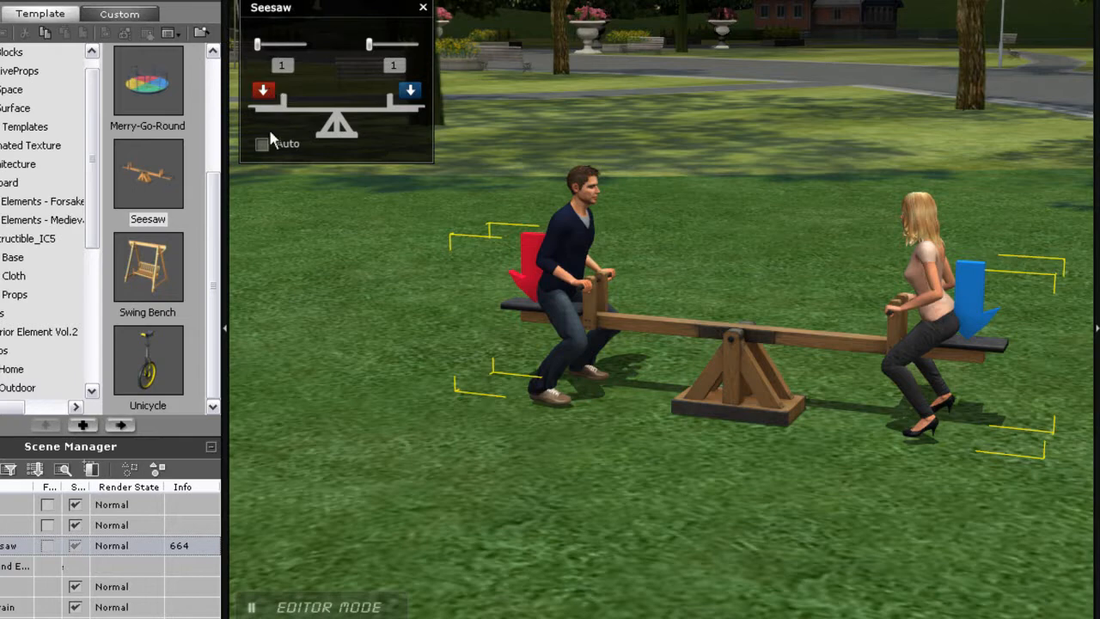
pyautogui.moveTo(268, 124)
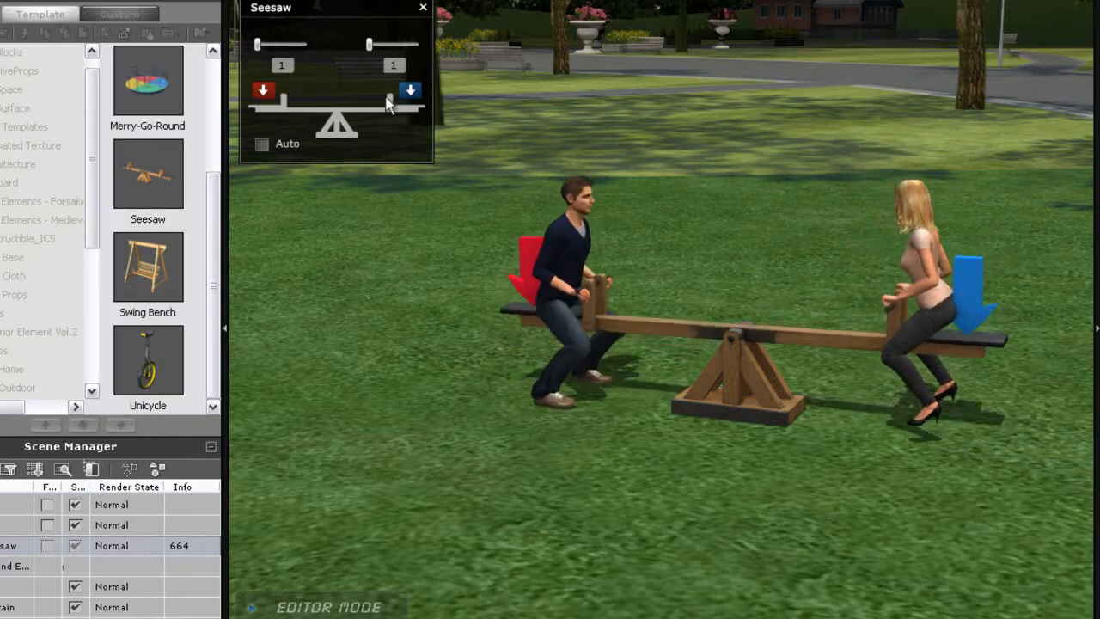
pyautogui.click(263, 93)
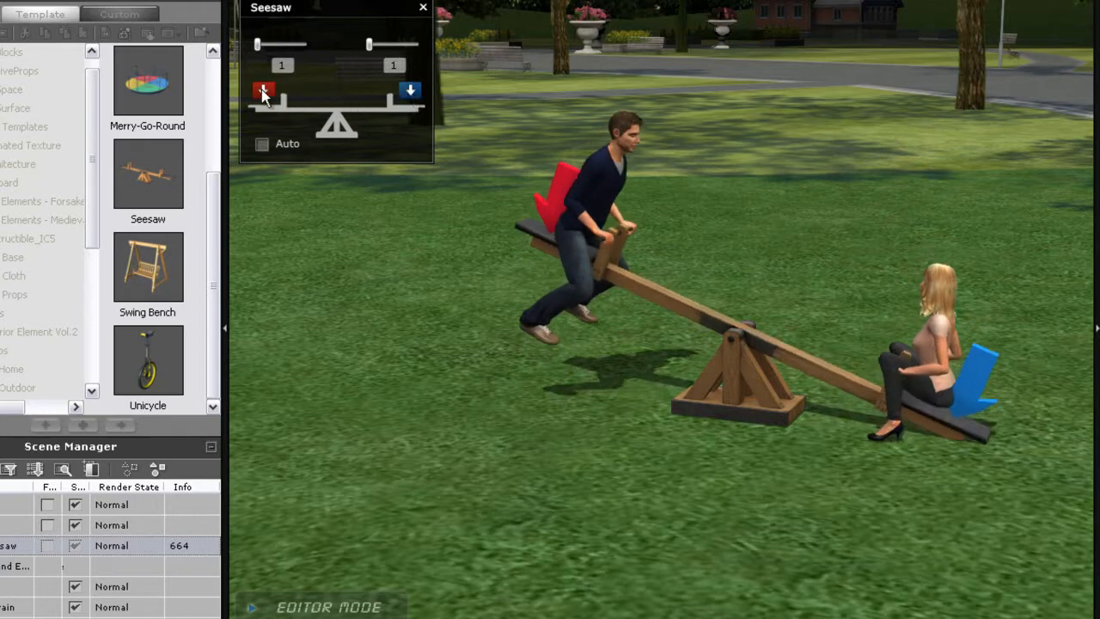
pyautogui.click(408, 89)
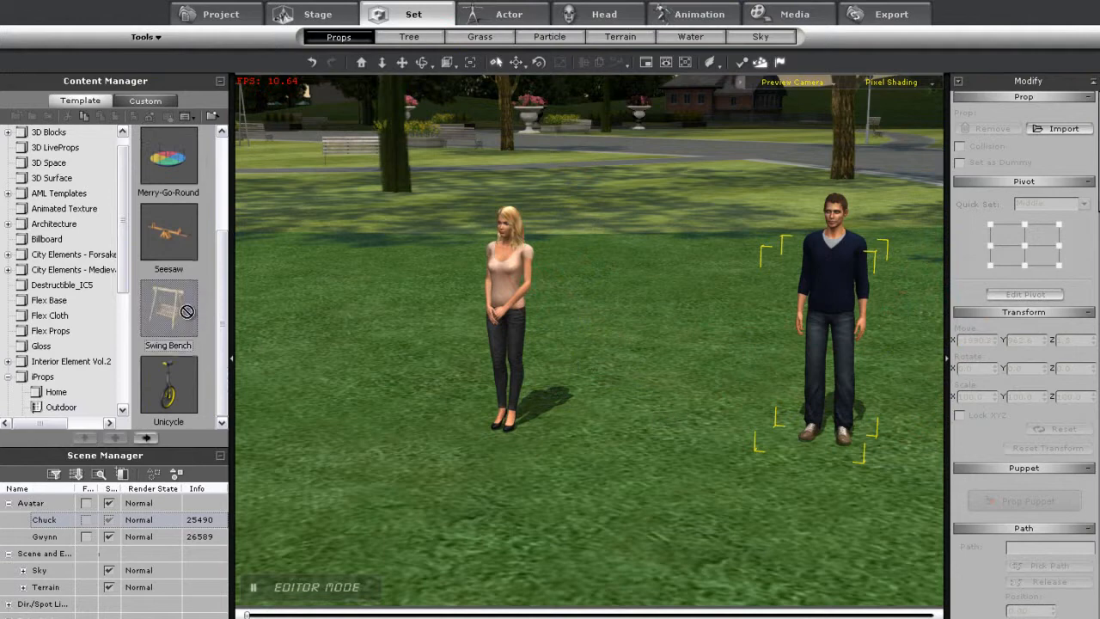
# Step: Add a swing bench and seat the man in position A and the woman in position B
pyautogui.doubleClick(168, 308)
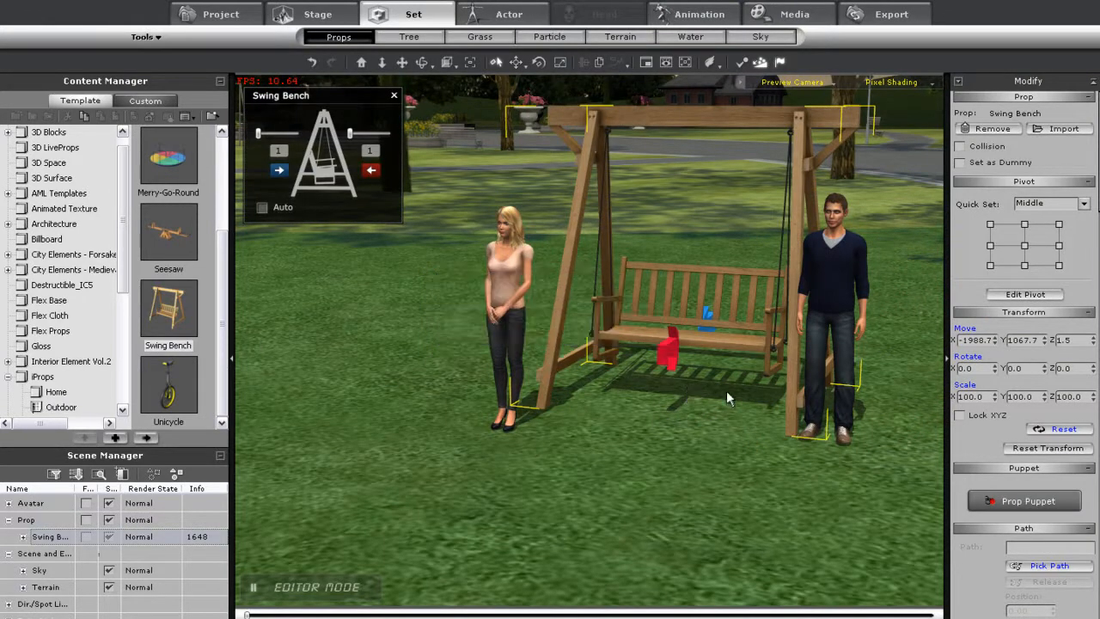
pyautogui.rightClick(756, 404)
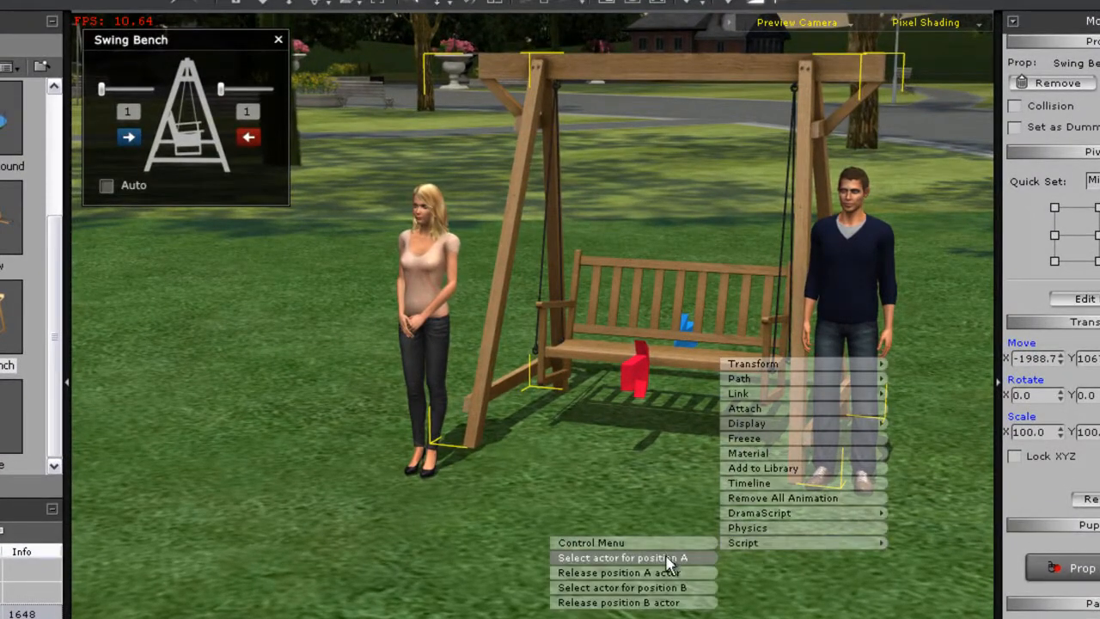
pyautogui.click(618, 557)
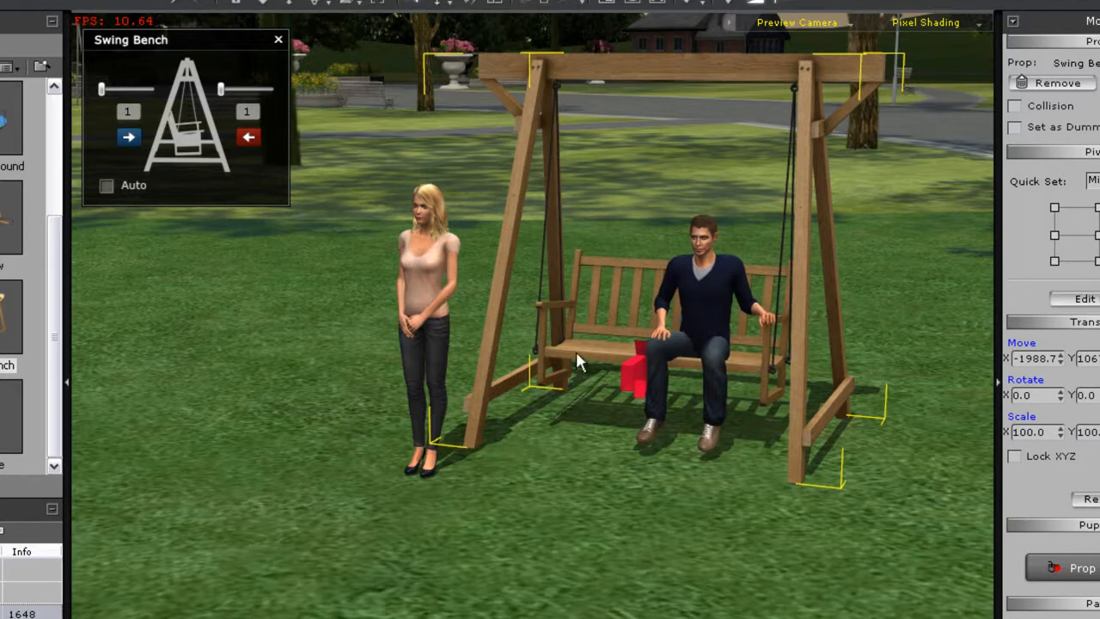
pyautogui.rightClick(581, 359)
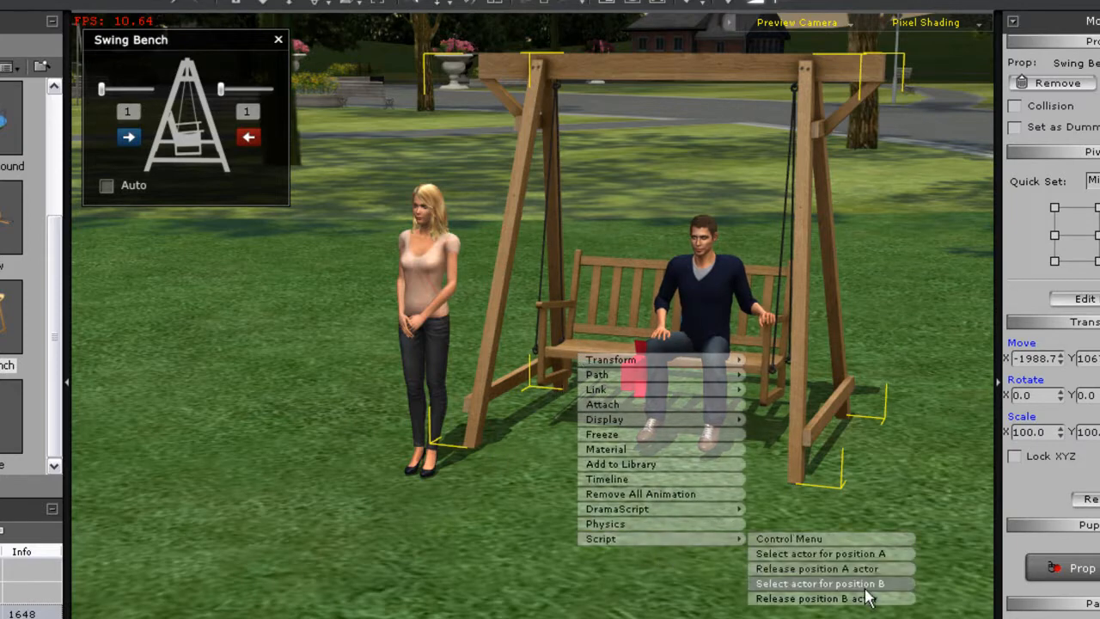
pyautogui.click(818, 582)
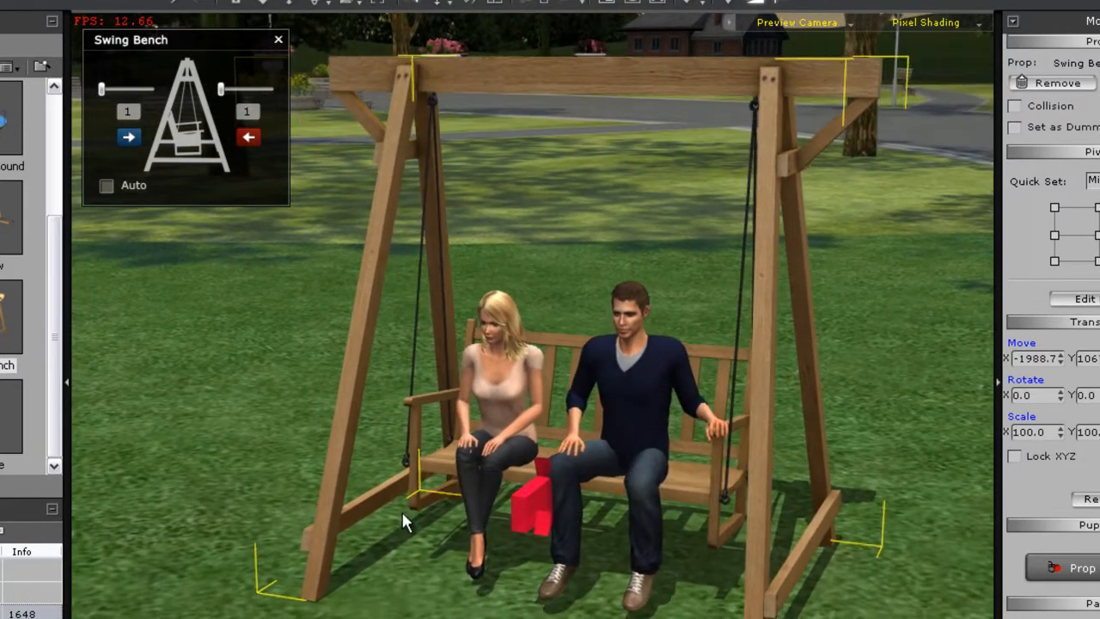
# Step: Push the bench to swing back and forth, then turn on automatic swinging
pyautogui.click(248, 138)
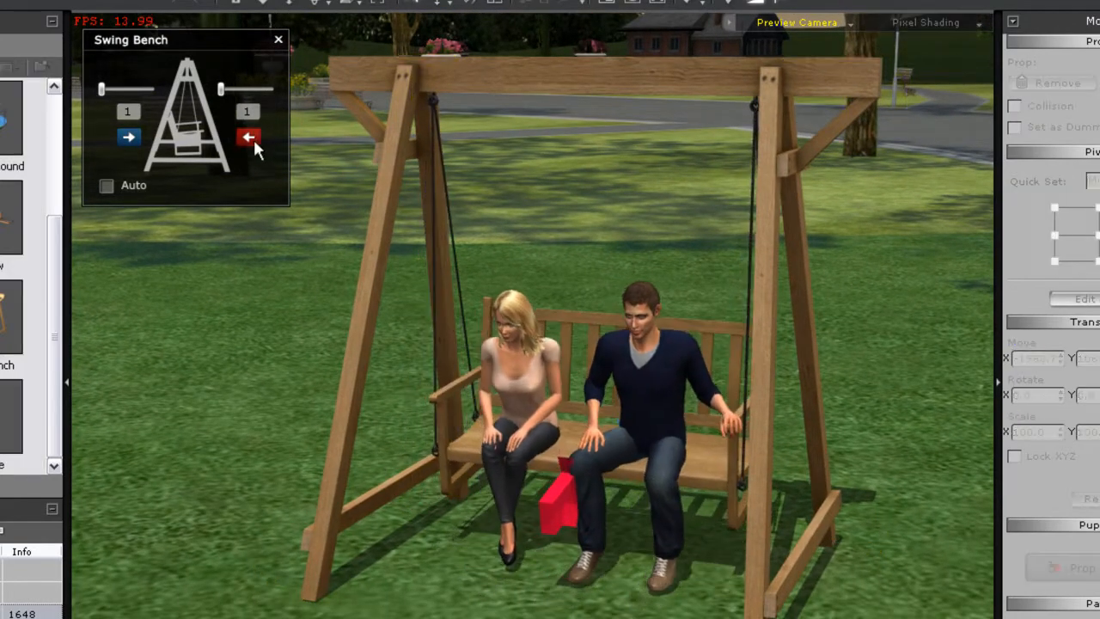
pyautogui.click(247, 138)
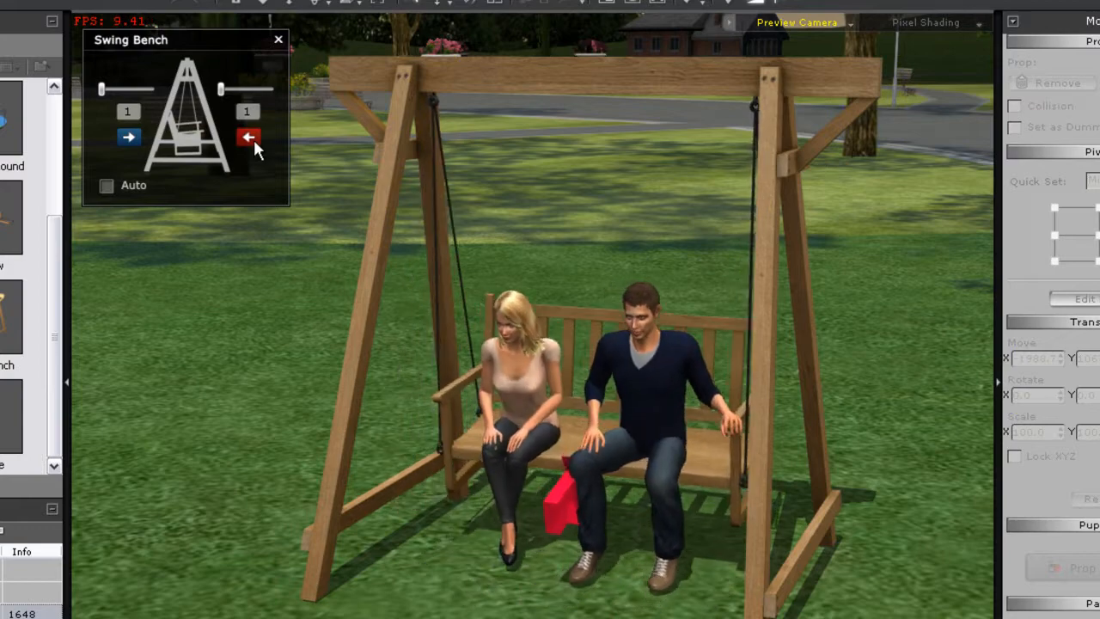
pyautogui.click(127, 137)
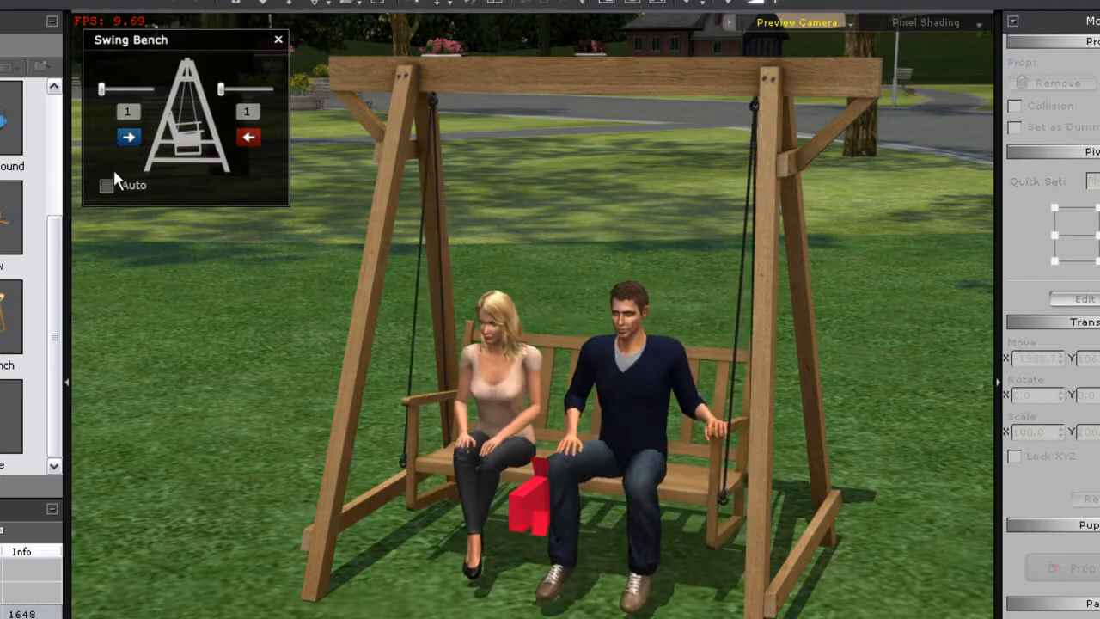
pyautogui.click(105, 185)
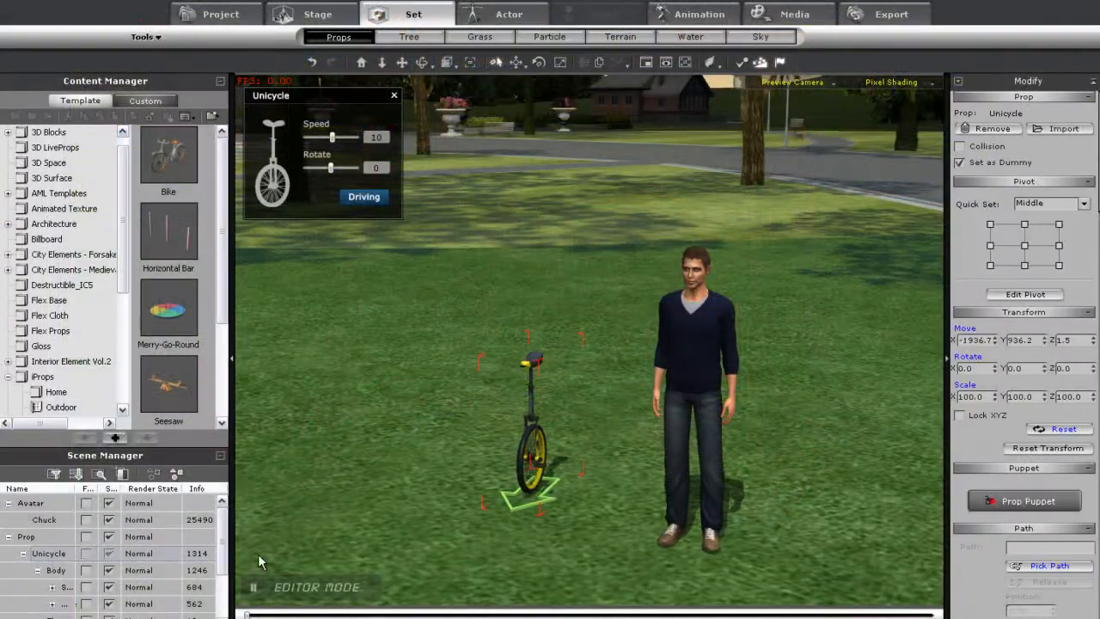
# Step: Assign Chuck as the unicycle's rider and raise its Driving speed
pyautogui.rightClick(533, 447)
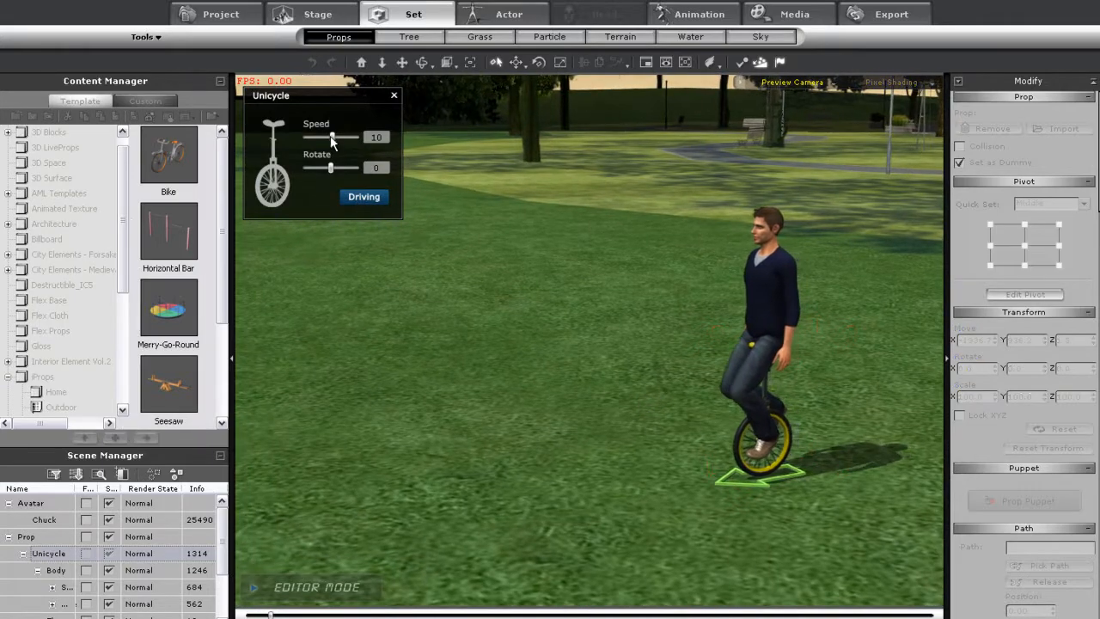
pyautogui.moveTo(330, 137); pyautogui.dragTo(357, 138)
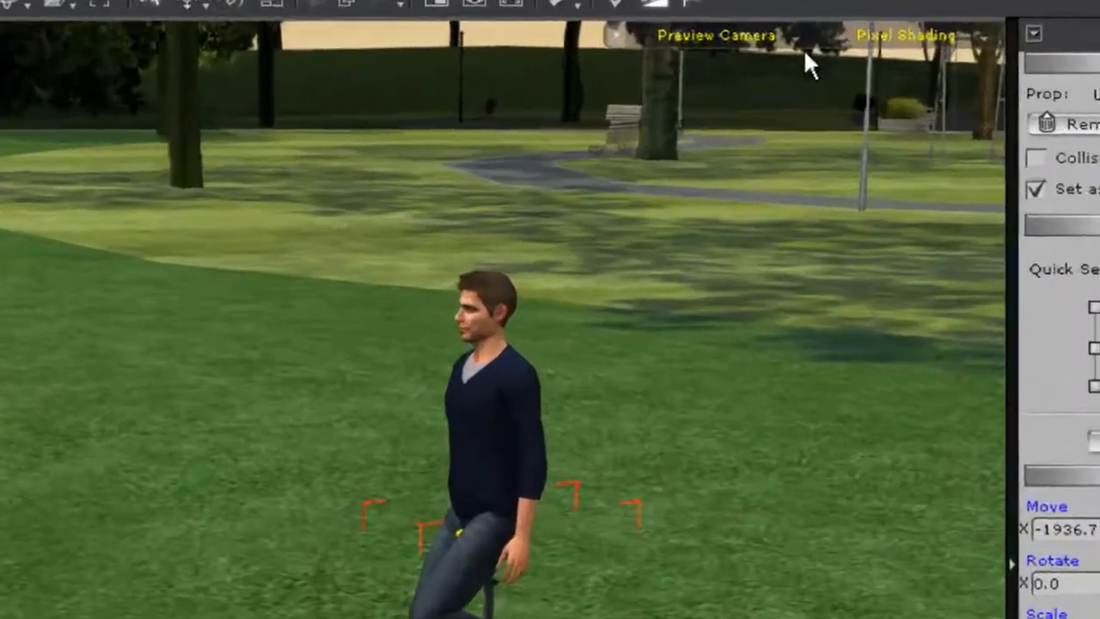
# Step: Switch to Follow Cam - Bird and steer the unicycle into a turn with the Rotate slider
pyautogui.click(715, 35)
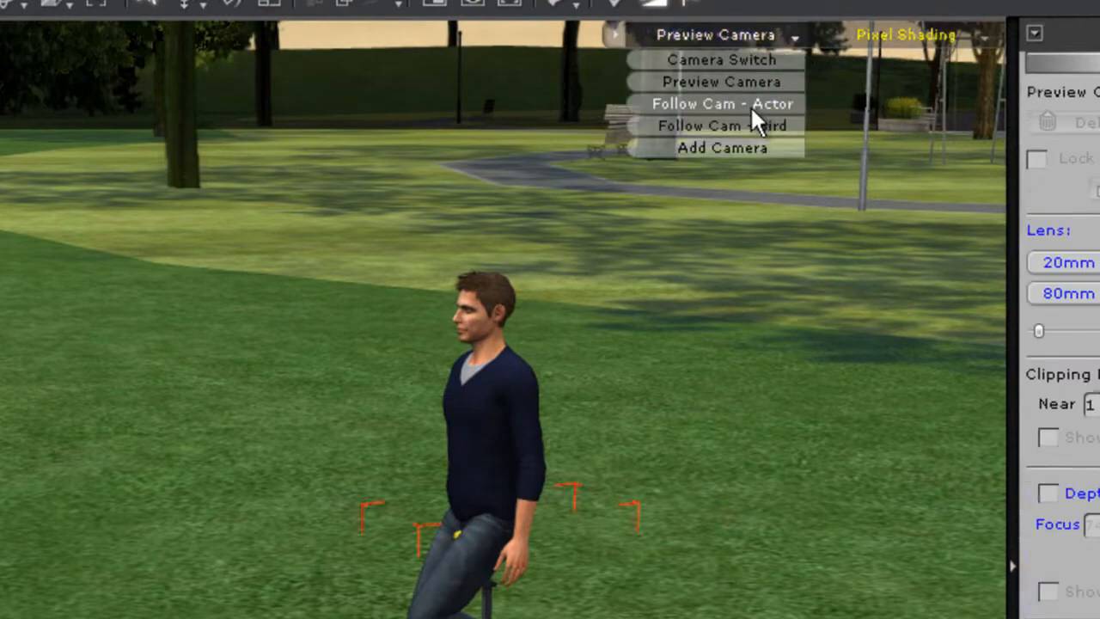
pyautogui.click(722, 125)
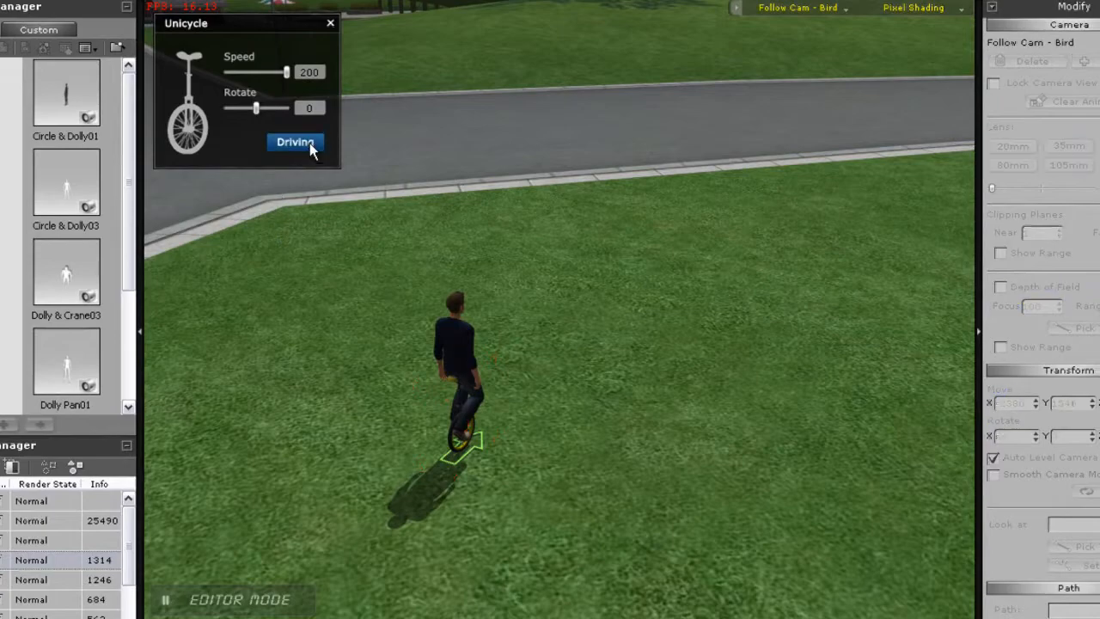
pyautogui.moveTo(256, 107); pyautogui.dragTo(282, 107)
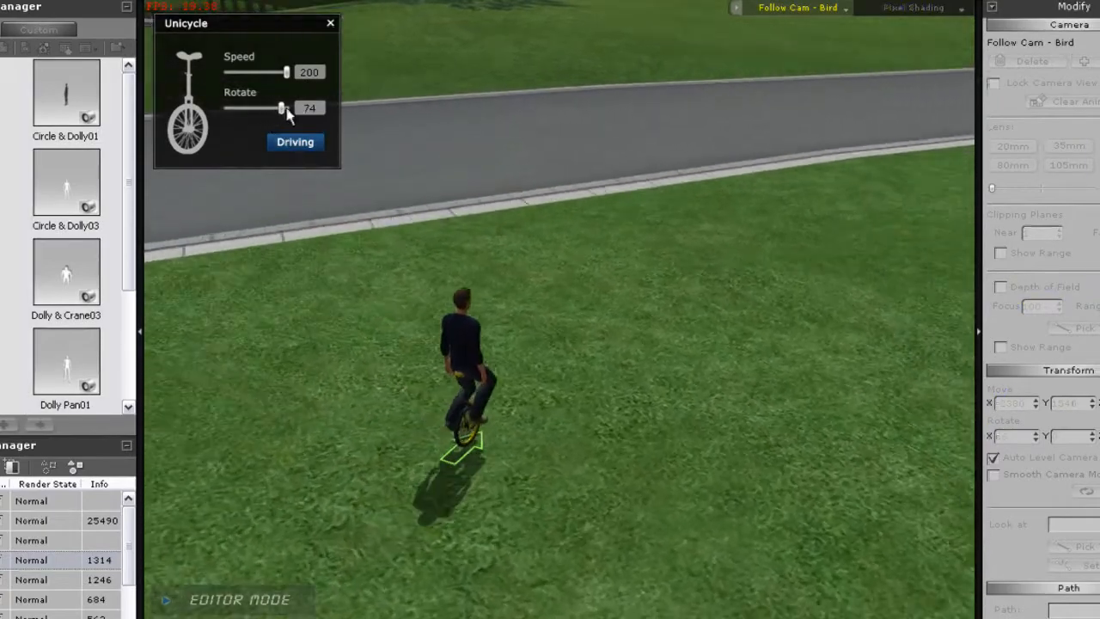
pyautogui.moveTo(283, 107); pyautogui.dragTo(247, 107)
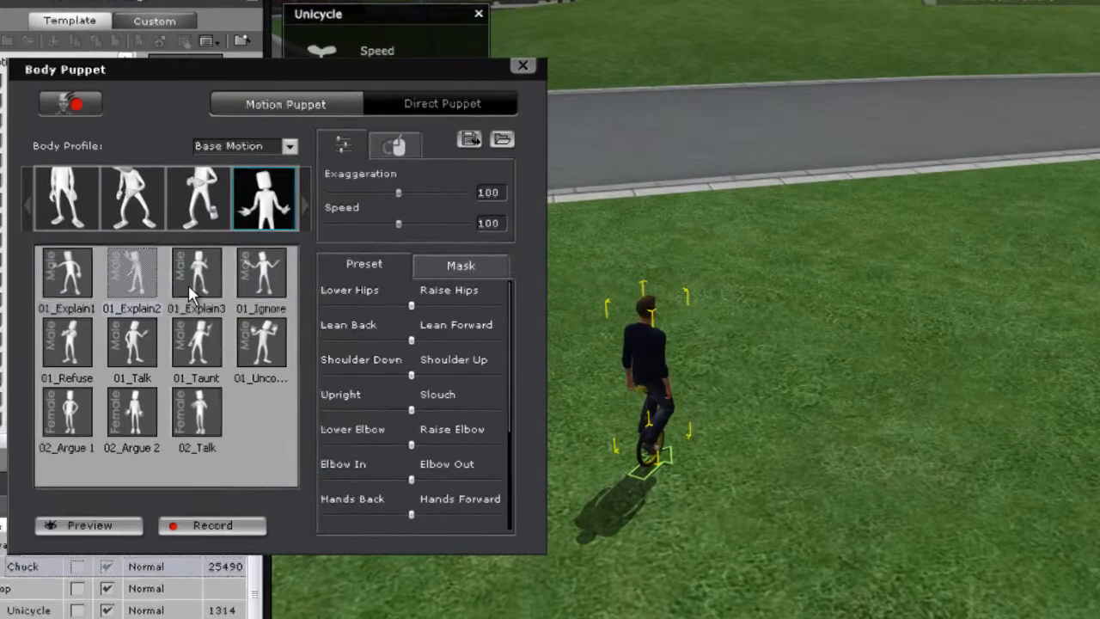
# Step: Choose an Explain gesture masked to the upper body and start recording the puppet motion
pyautogui.click(460, 265)
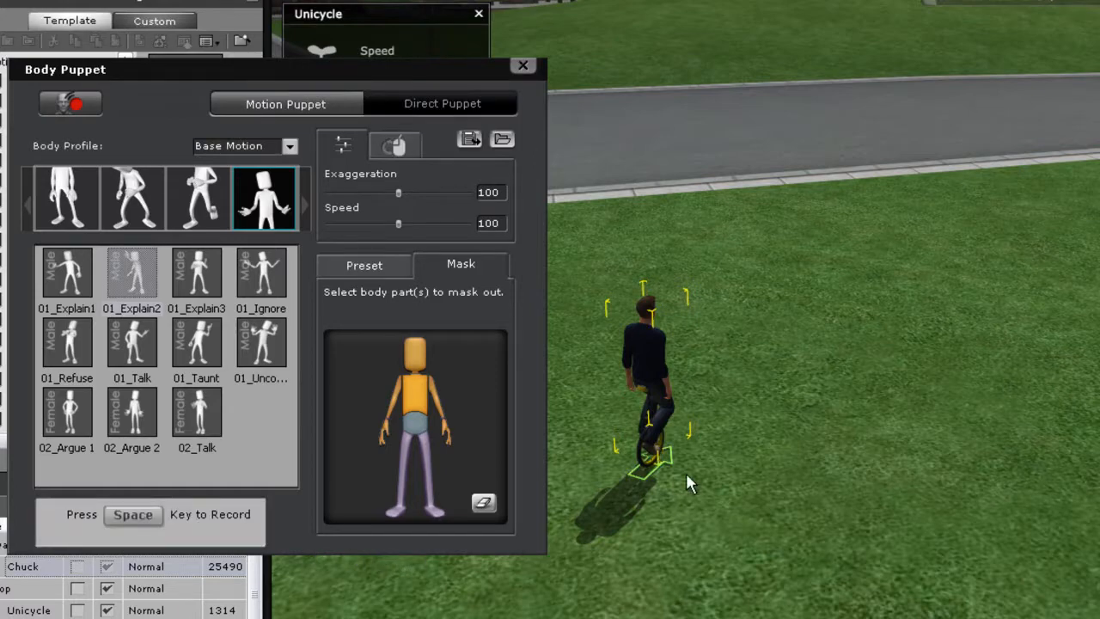
pyautogui.press('space')
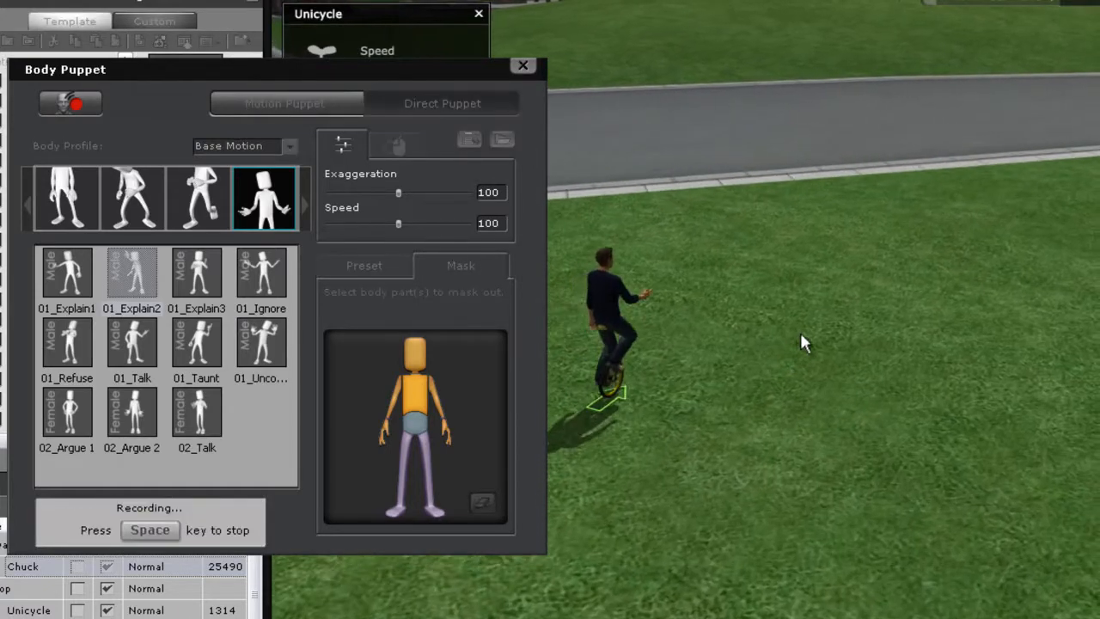